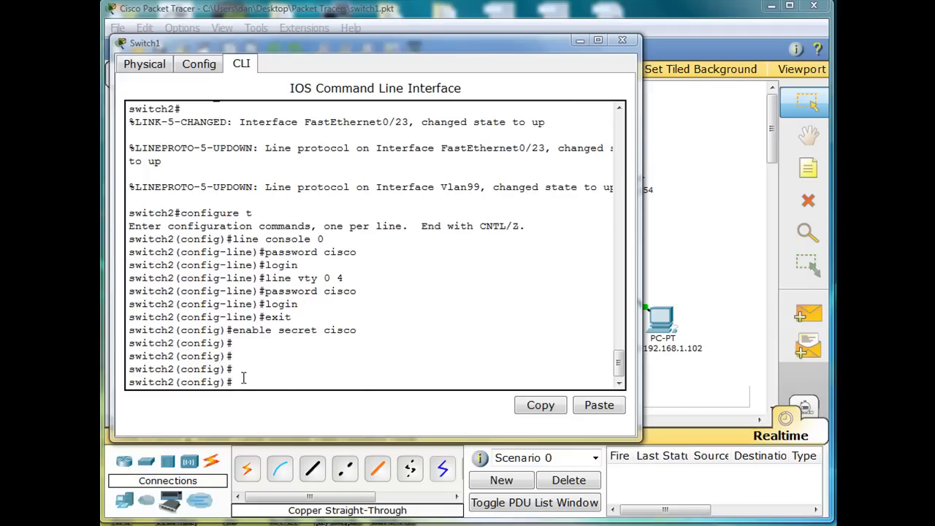
{"action": "mouse_move", "coordinate": [243, 381]}
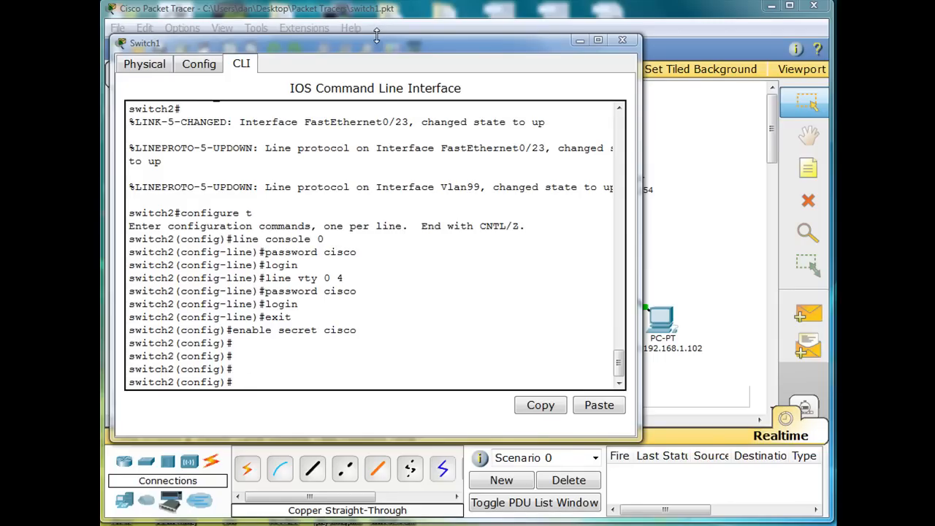
{"action": "mouse_move", "coordinate": [365, 58]}
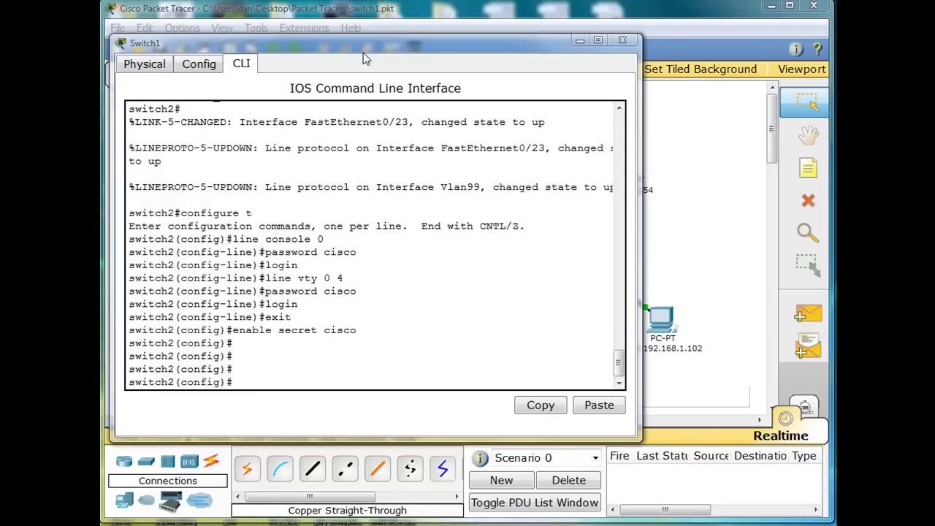
{"action": "mouse_move", "coordinate": [266, 386]}
{"action": "type", "text": "exit"}
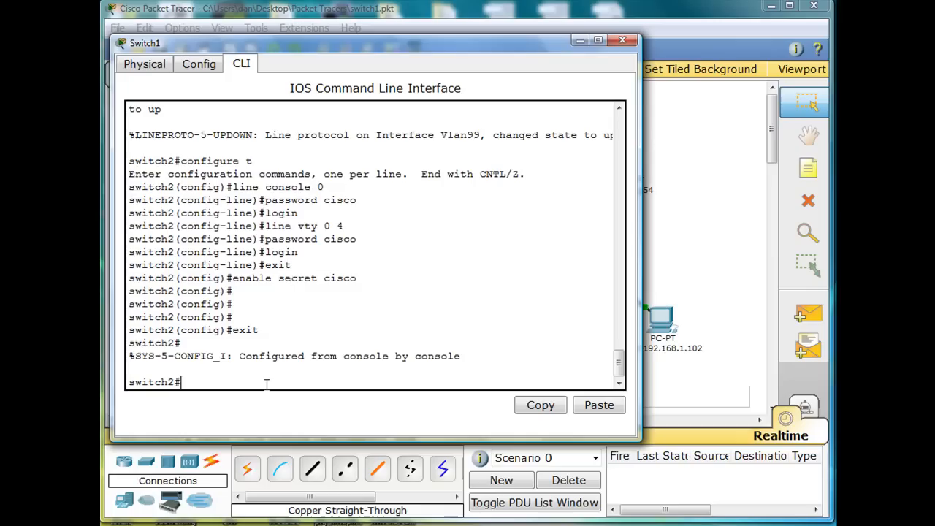
Step: Run show mac-address-table on the switch to list its learned MAC entries
{"action": "type", "text": "s"}
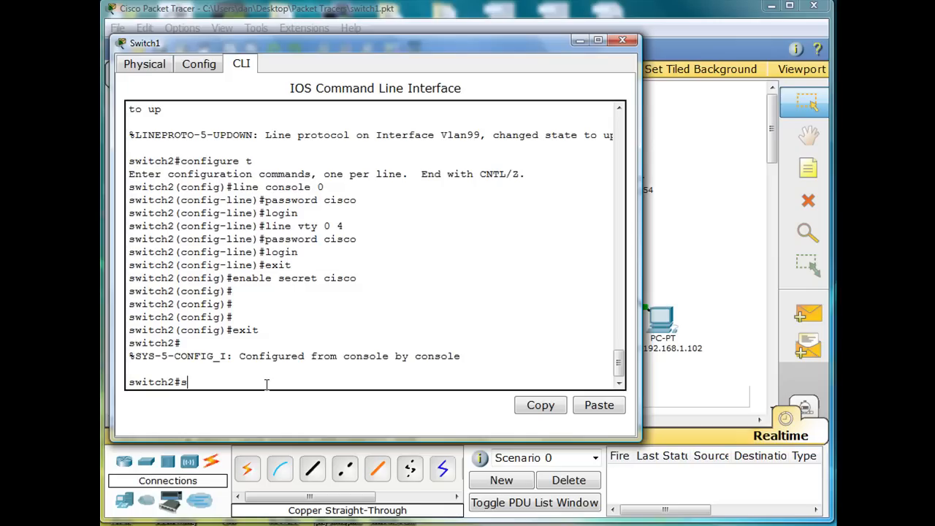
{"action": "type", "text": "how"}
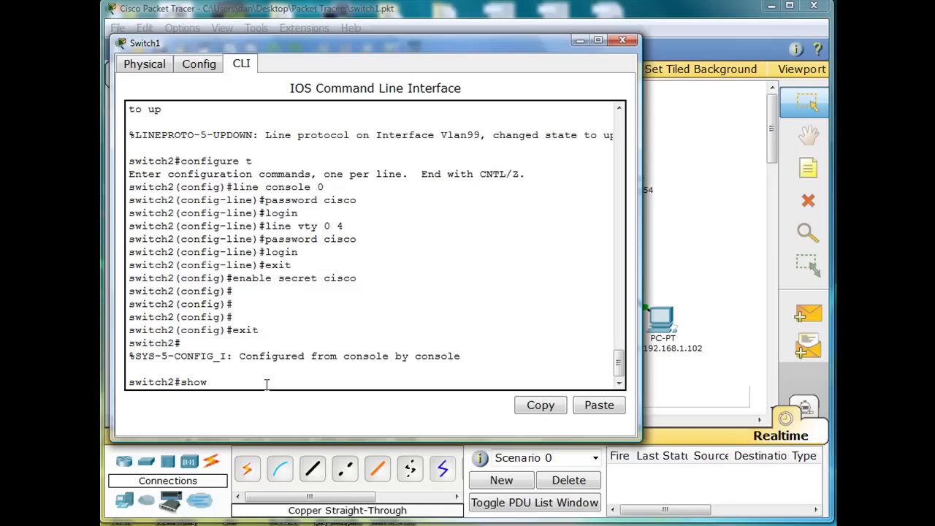
{"action": "type", "text": "mac"}
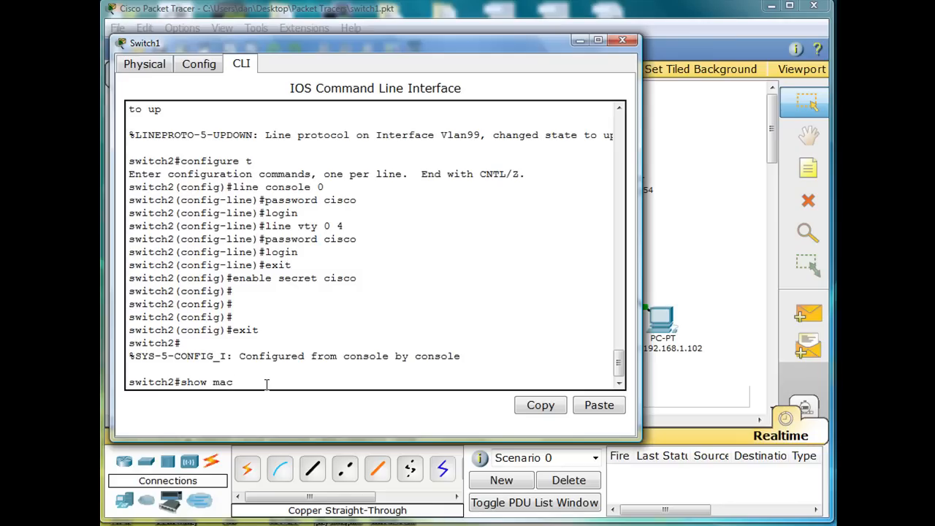
{"action": "type", "text": "-address-table"}
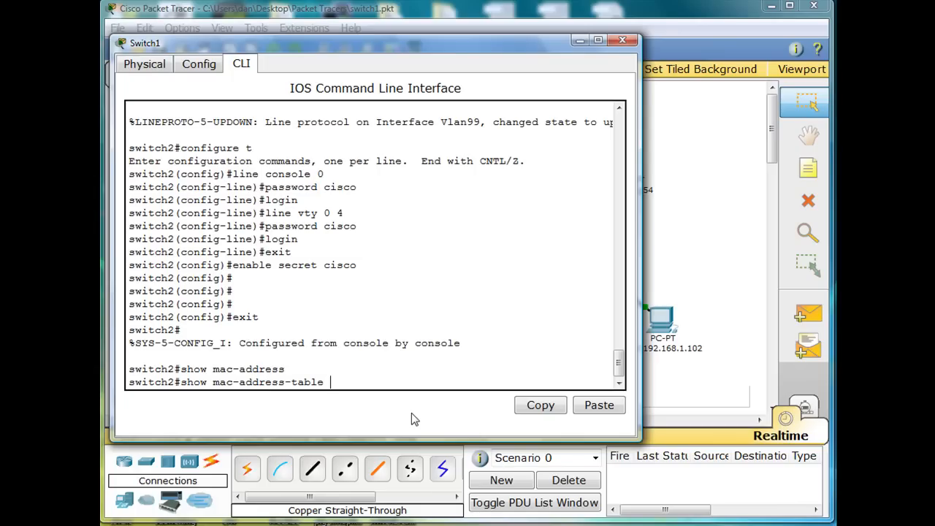
{"action": "key", "text": "Return"}
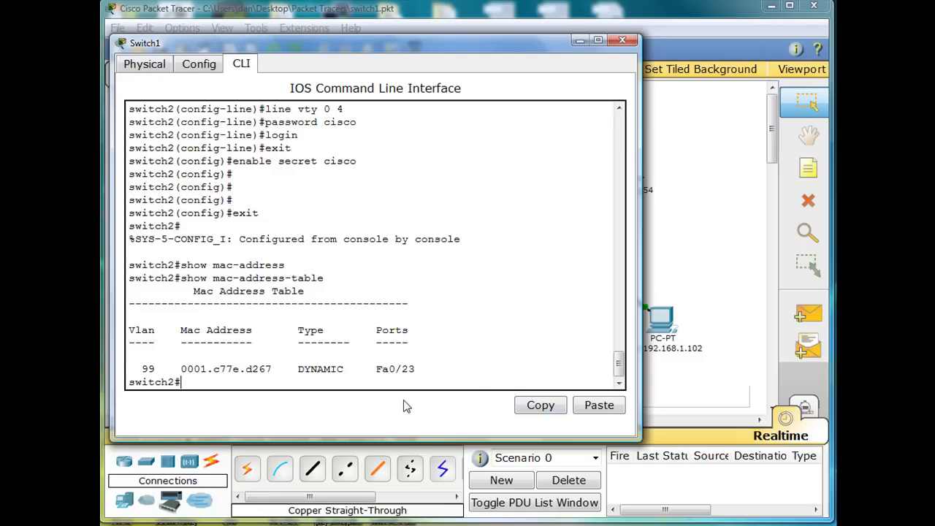
{"action": "mouse_move", "coordinate": [163, 380]}
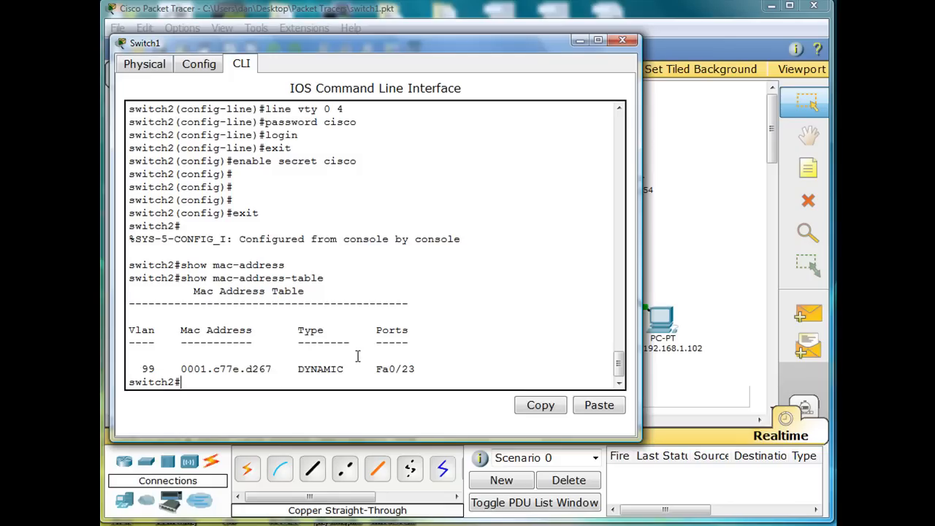
{"action": "mouse_move", "coordinate": [371, 368]}
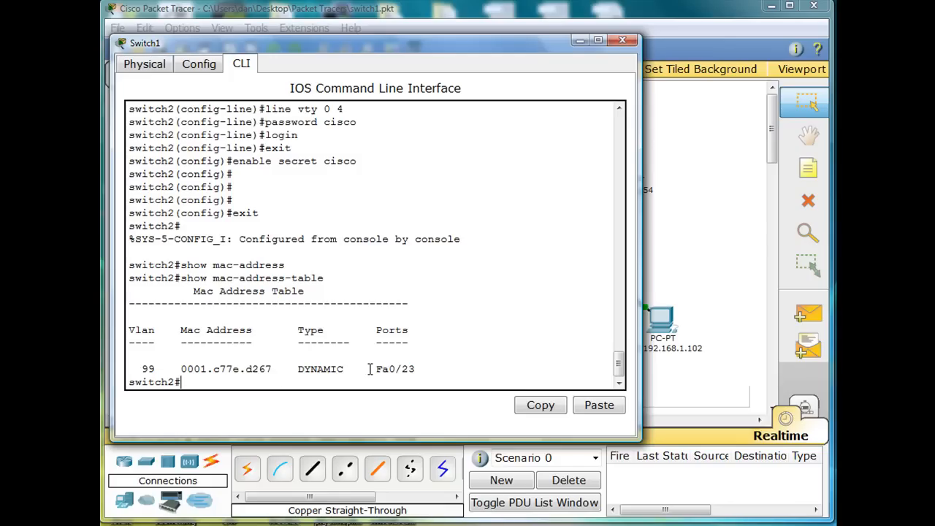
{"action": "mouse_move", "coordinate": [407, 65]}
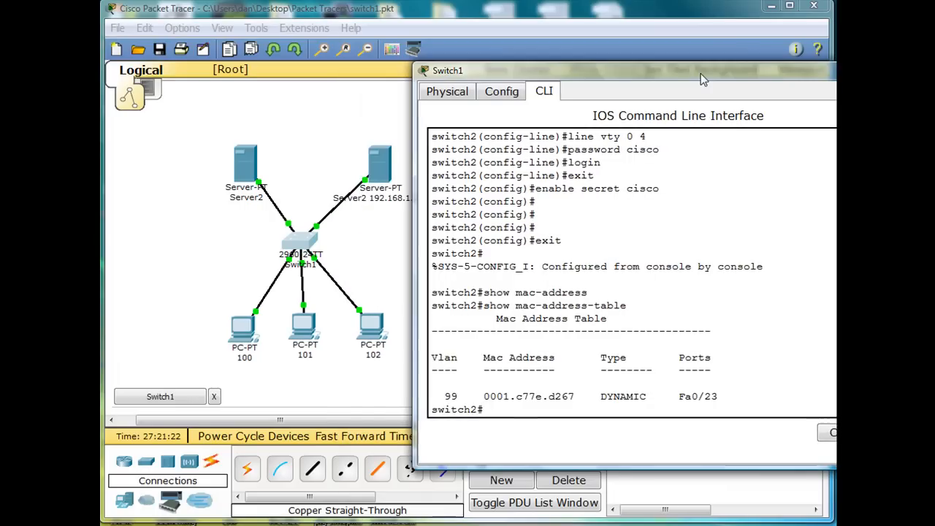
{"action": "mouse_move", "coordinate": [241, 163]}
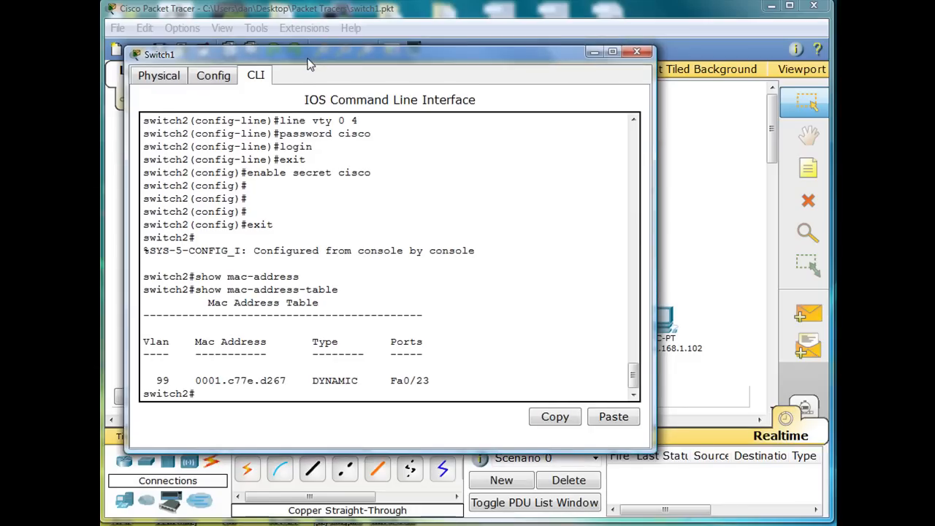
Step: Ping 192.168.1.254 from the switch CLI, which fails with 0 of 5 replies
{"action": "type", "text": "ping"}
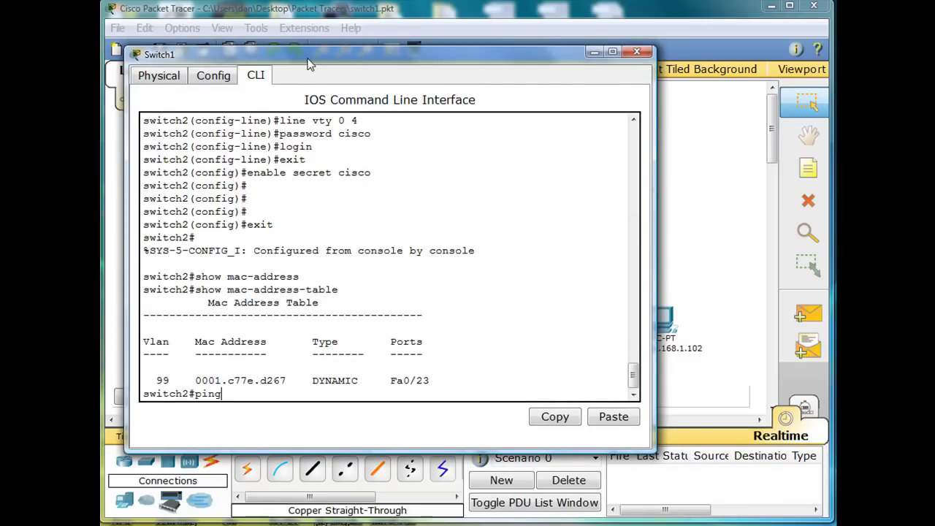
{"action": "type", "text": "192"}
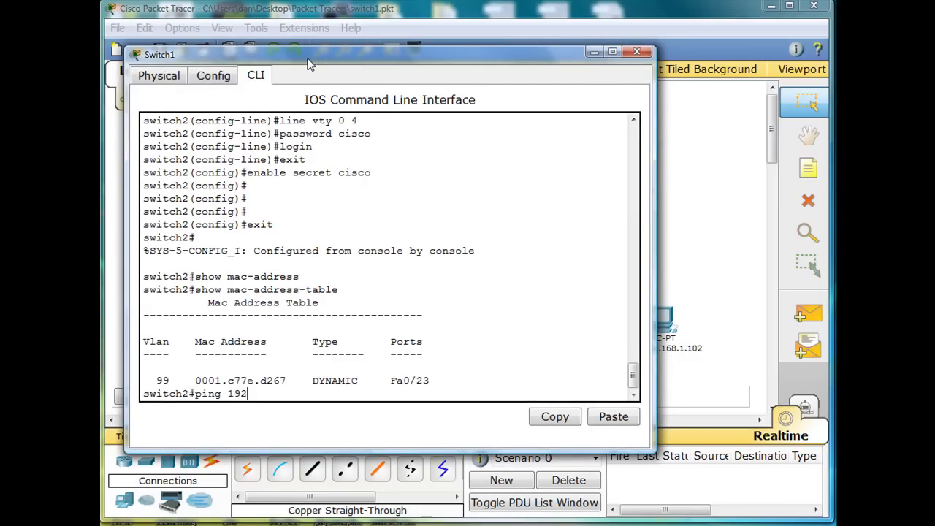
{"action": "type", "text": ".168"}
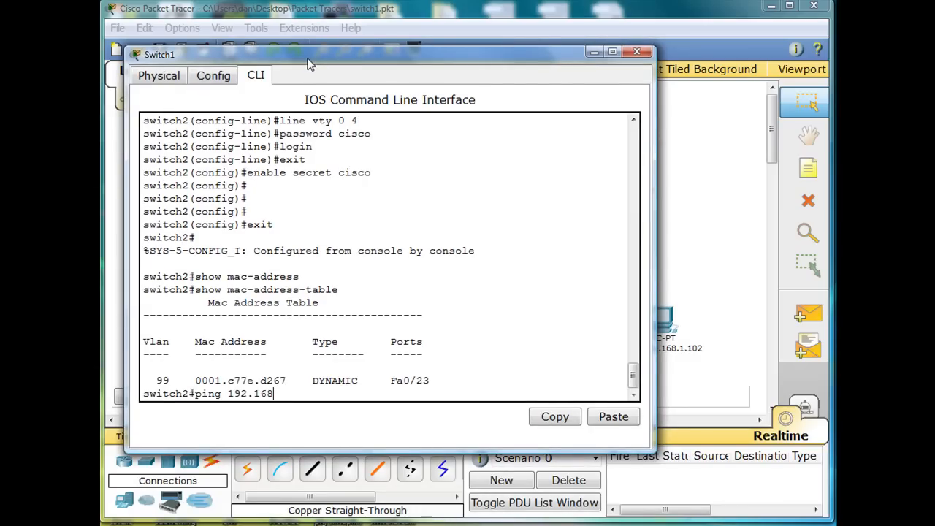
{"action": "type", "text": ".1.25"}
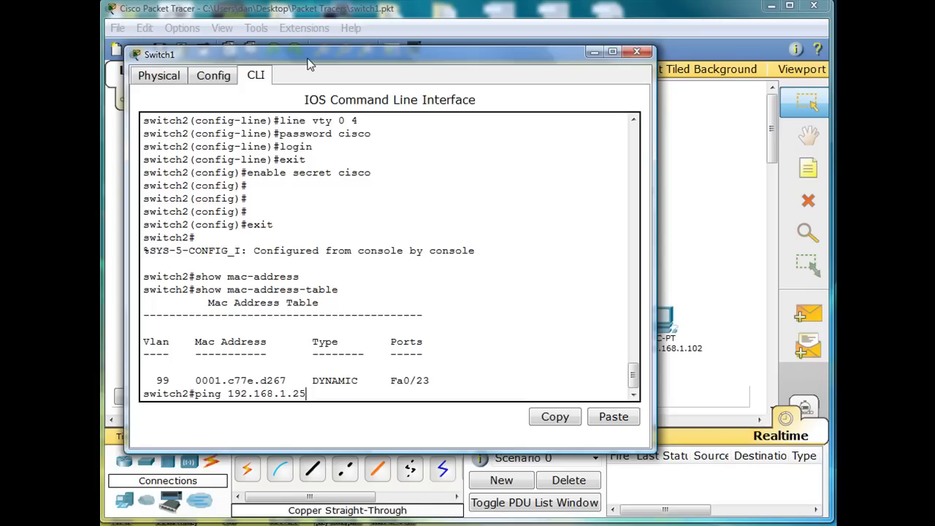
{"action": "key", "text": "Return"}
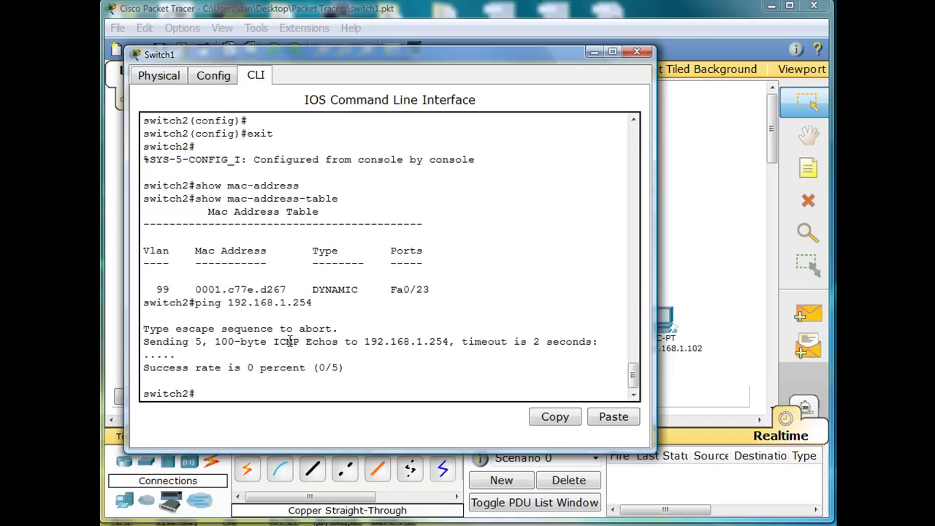
{"action": "mouse_move", "coordinate": [286, 334]}
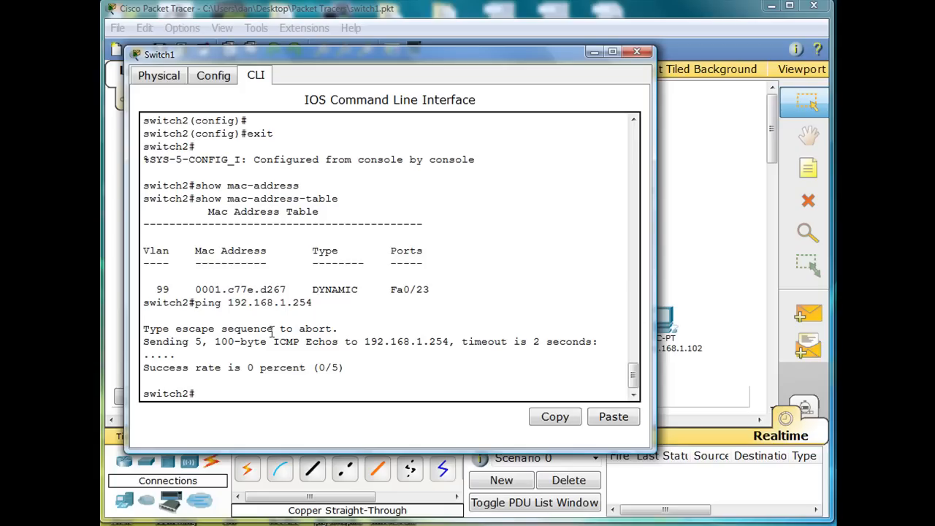
{"action": "double_click", "coordinate": [282, 303]}
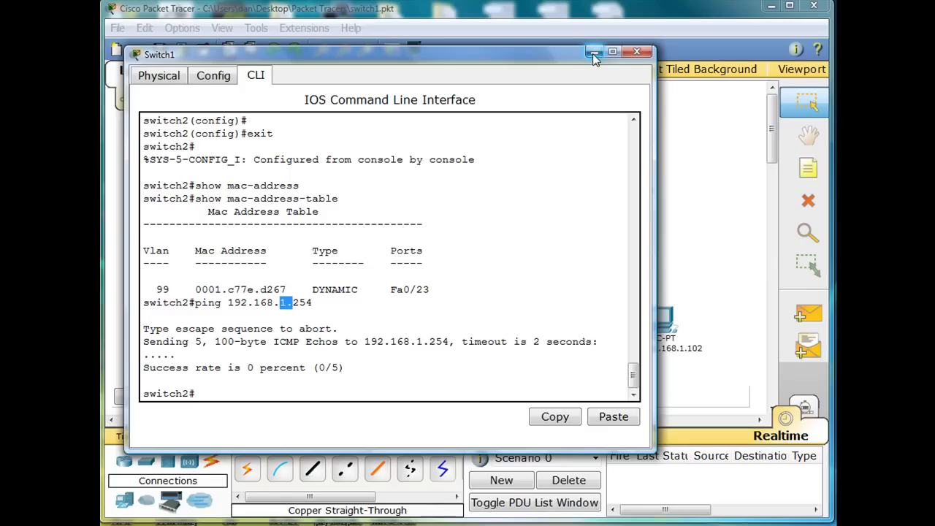
Step: Leave the switch console and bring up the server 192.168.1.254's Command Prompt
{"action": "left_click", "coordinate": [593, 52]}
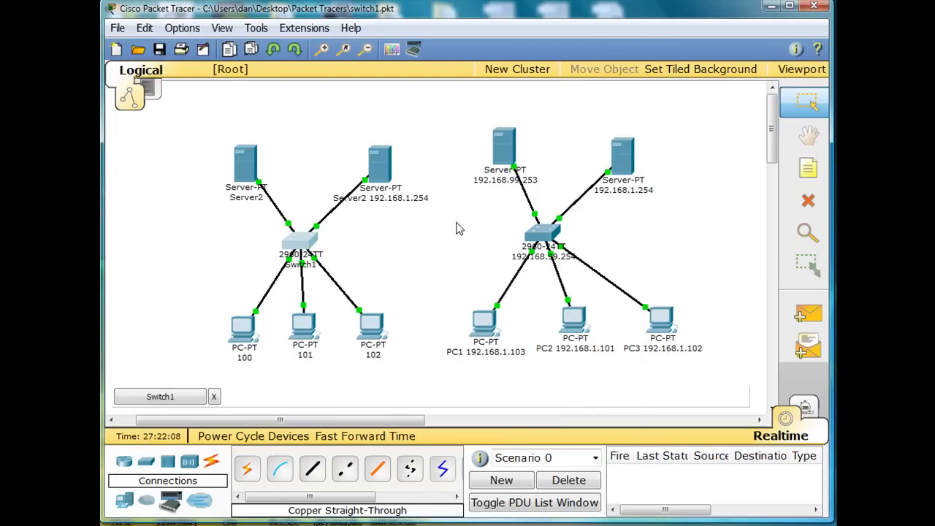
{"action": "double_click", "coordinate": [377, 163]}
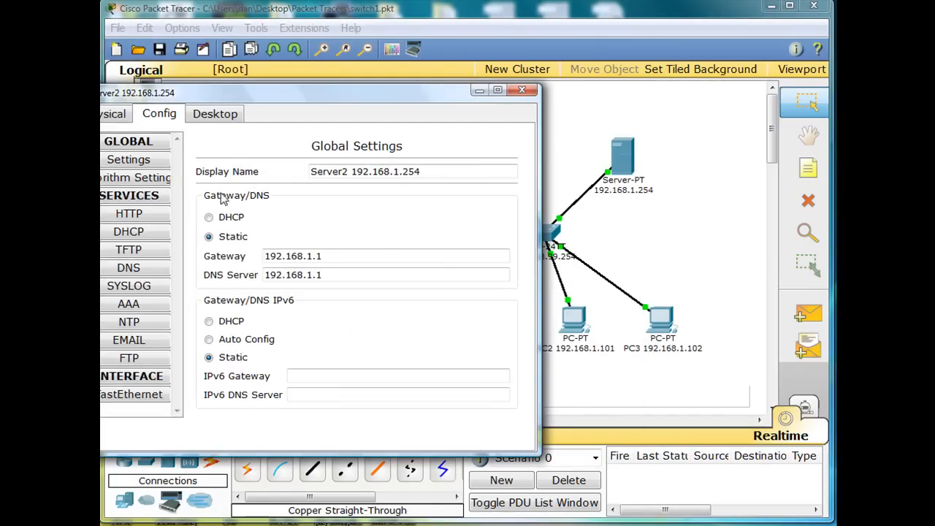
{"action": "left_click", "coordinate": [215, 114]}
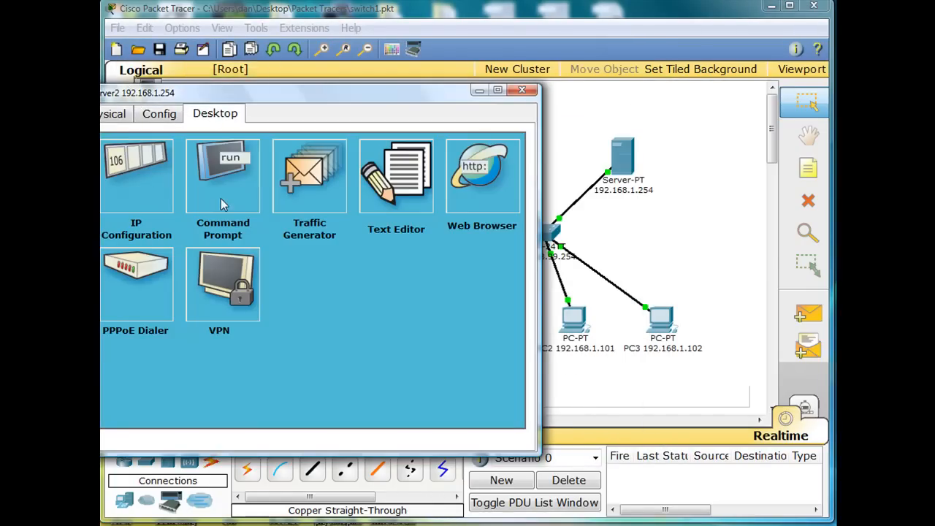
{"action": "mouse_move", "coordinate": [222, 176]}
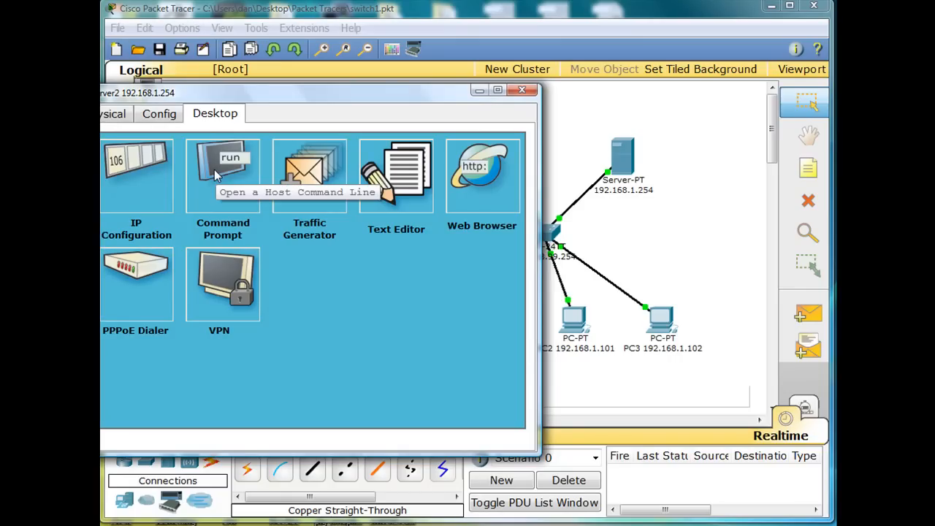
{"action": "left_click", "coordinate": [222, 176]}
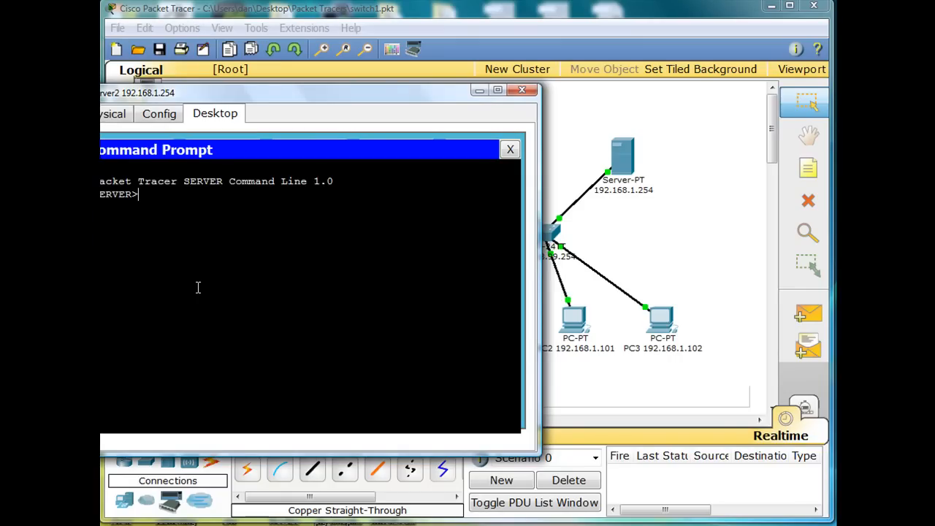
Step: Ping 192.168.99.254 from the server, which times out
{"action": "type", "text": "ping"}
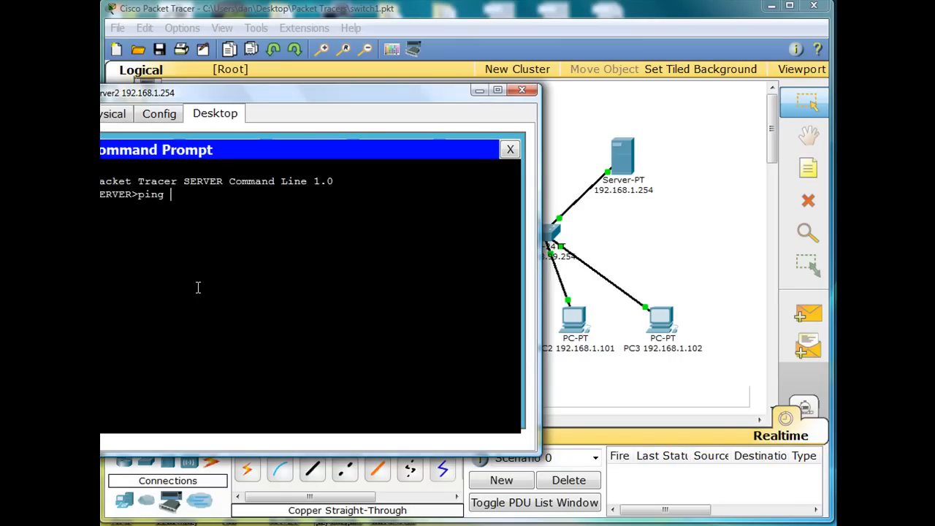
{"action": "type", "text": "192"}
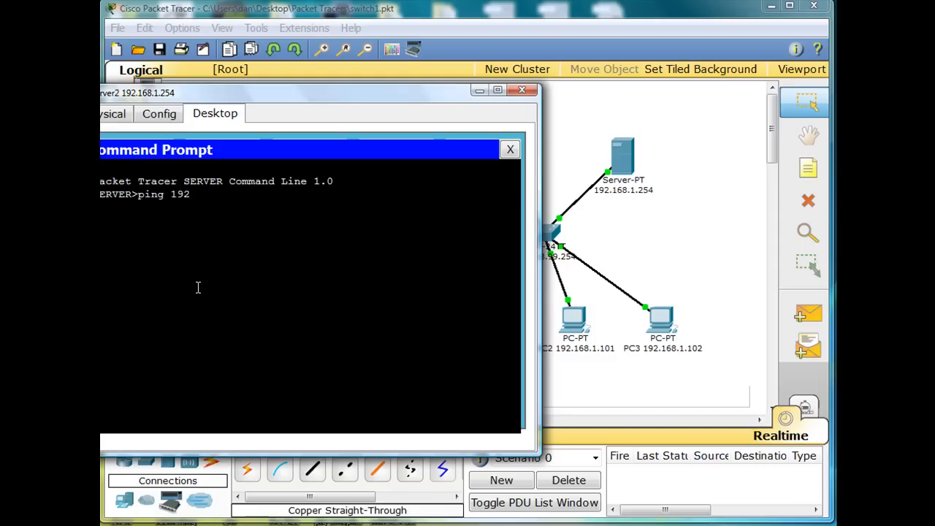
{"action": "type", "text": ".168"}
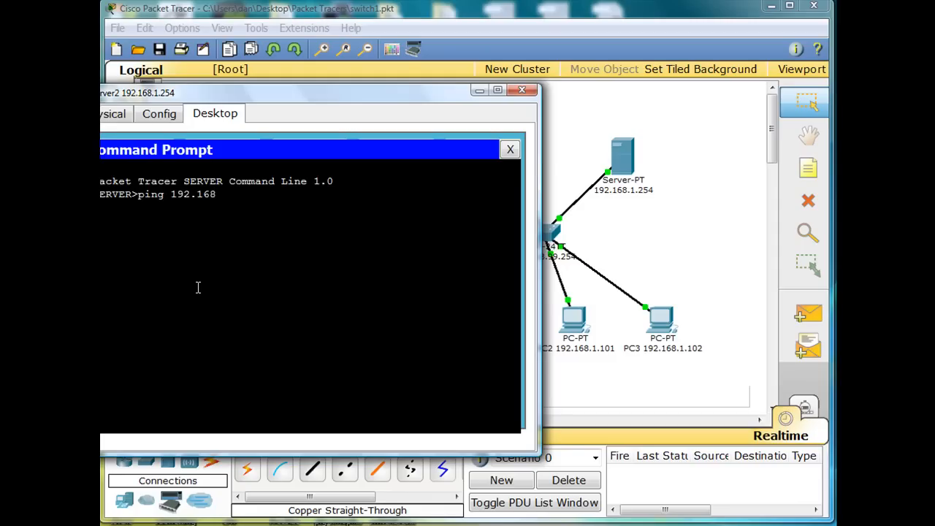
{"action": "type", "text": "."}
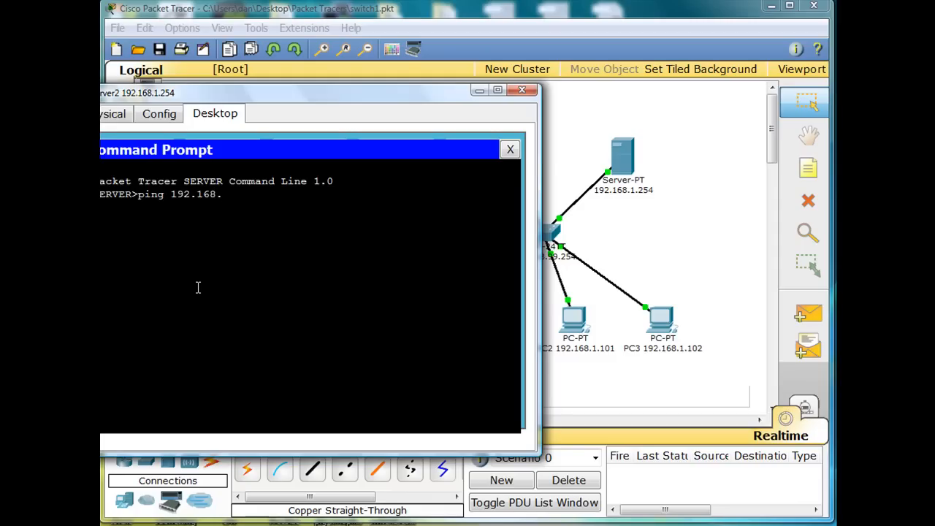
{"action": "type", "text": "1.100"}
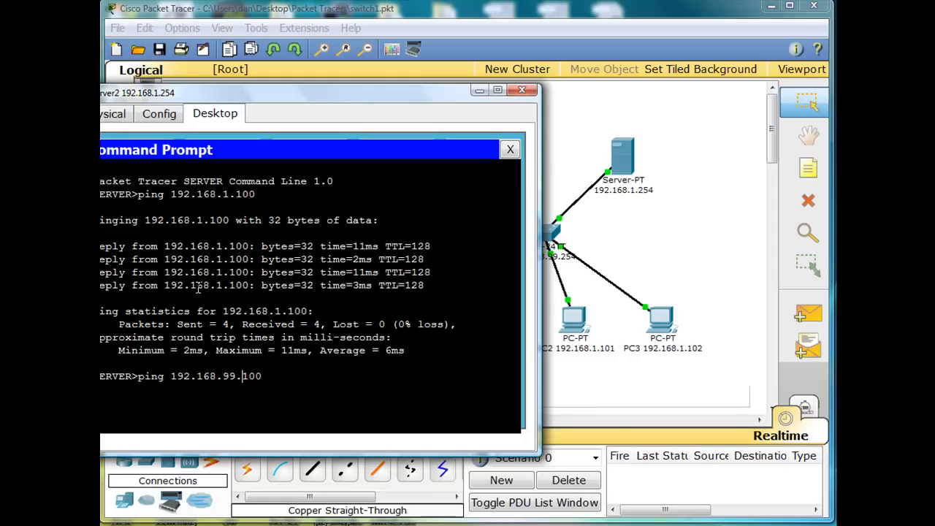
{"action": "key", "text": "Backspace"}
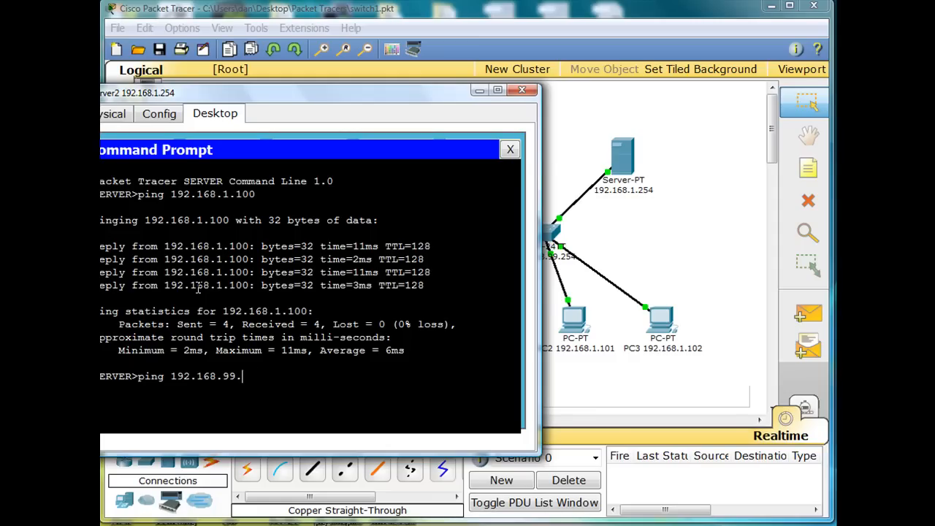
{"action": "type", "text": "2"}
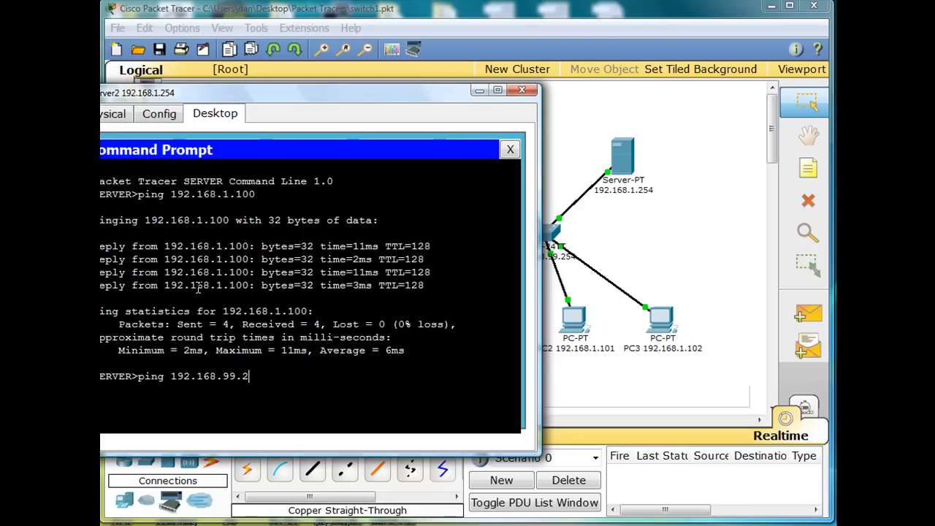
{"action": "type", "text": "54"}
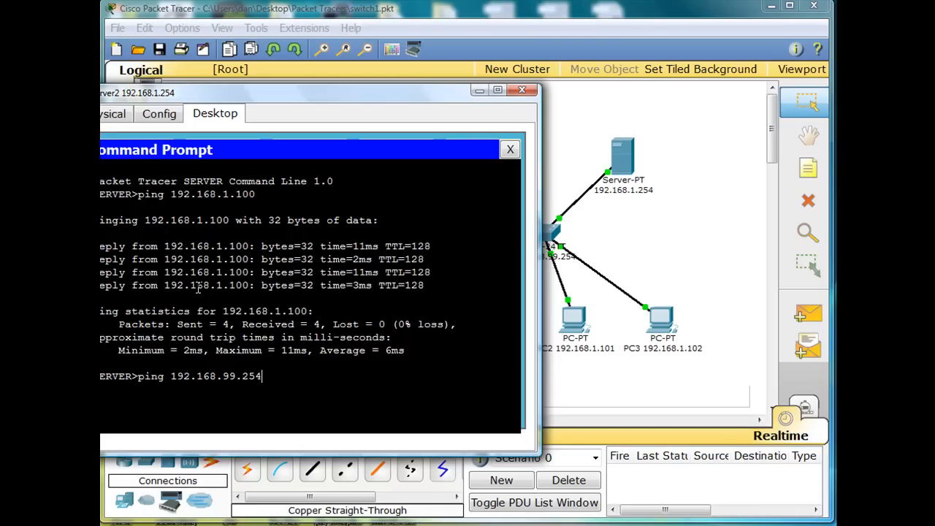
{"action": "key", "text": "Return"}
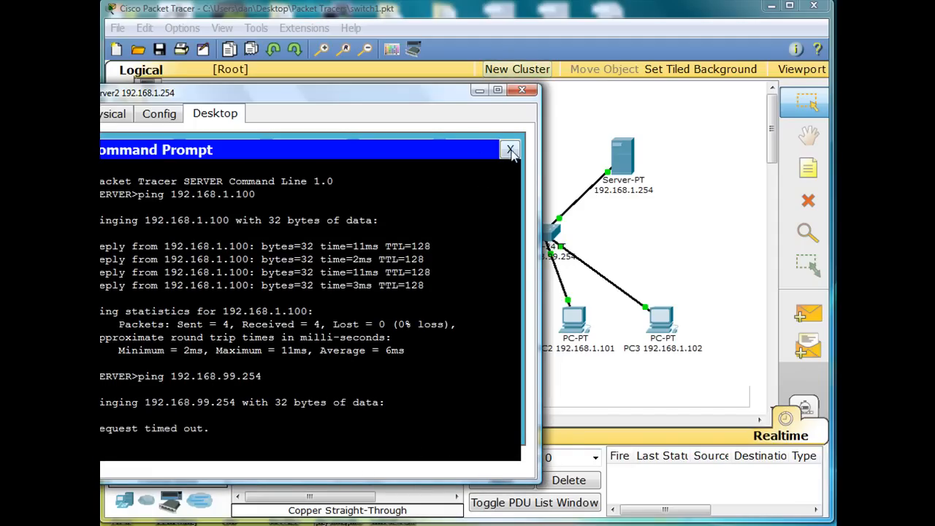
Step: Close the server window and start a ping from PC 102's Command Prompt
{"action": "left_click", "coordinate": [511, 149]}
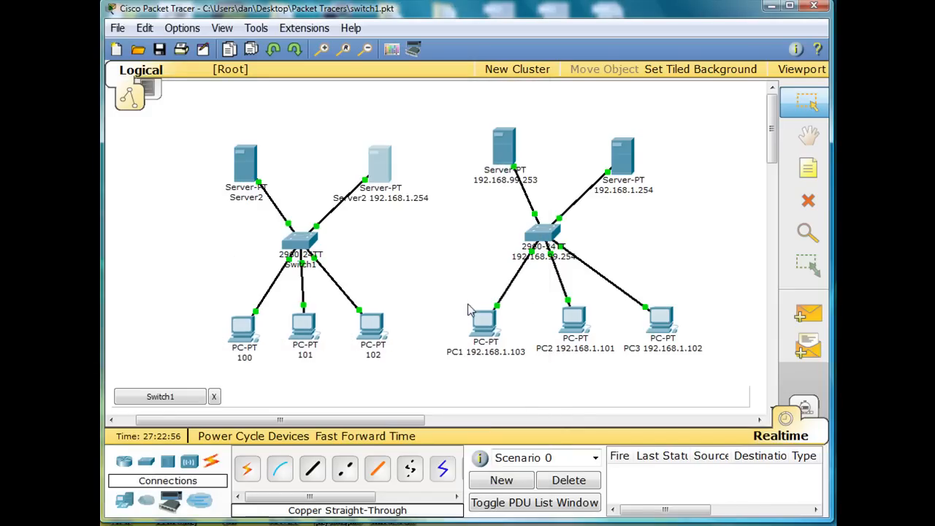
{"action": "mouse_move", "coordinate": [373, 330]}
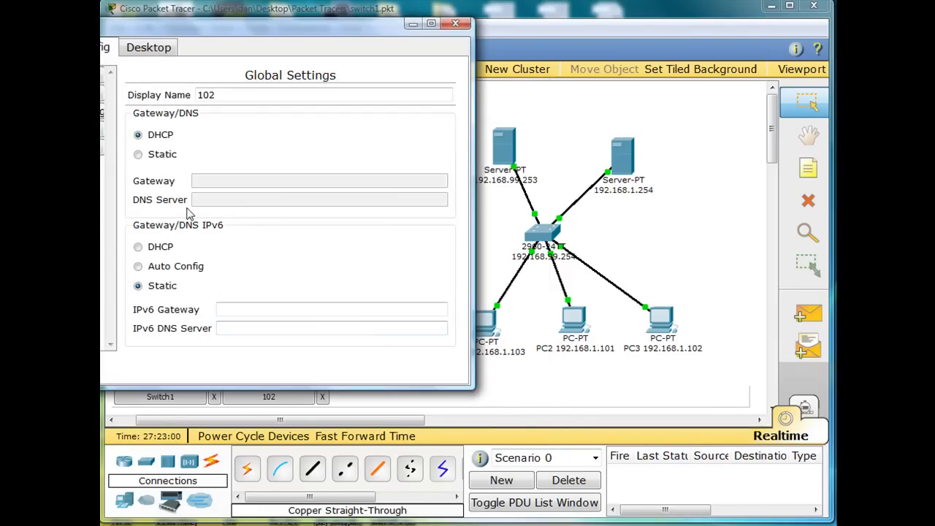
{"action": "left_click", "coordinate": [149, 47]}
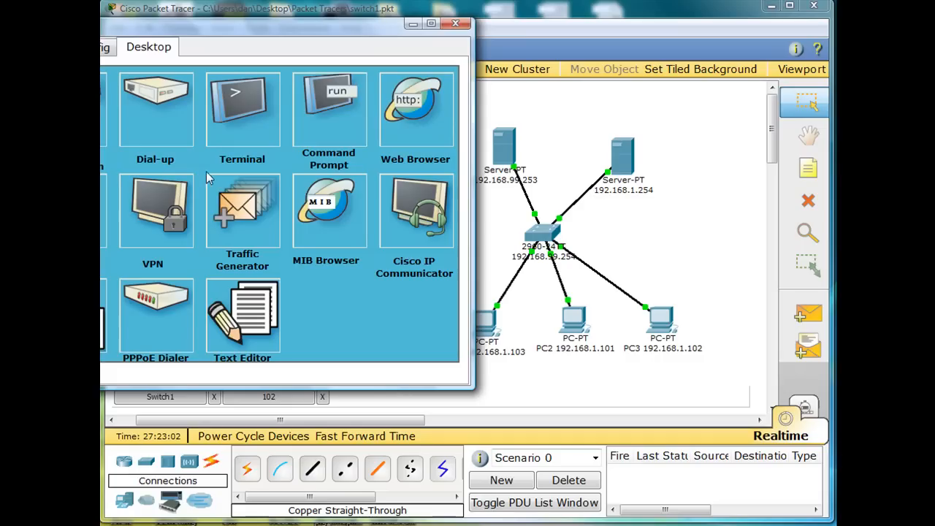
{"action": "left_click", "coordinate": [329, 109]}
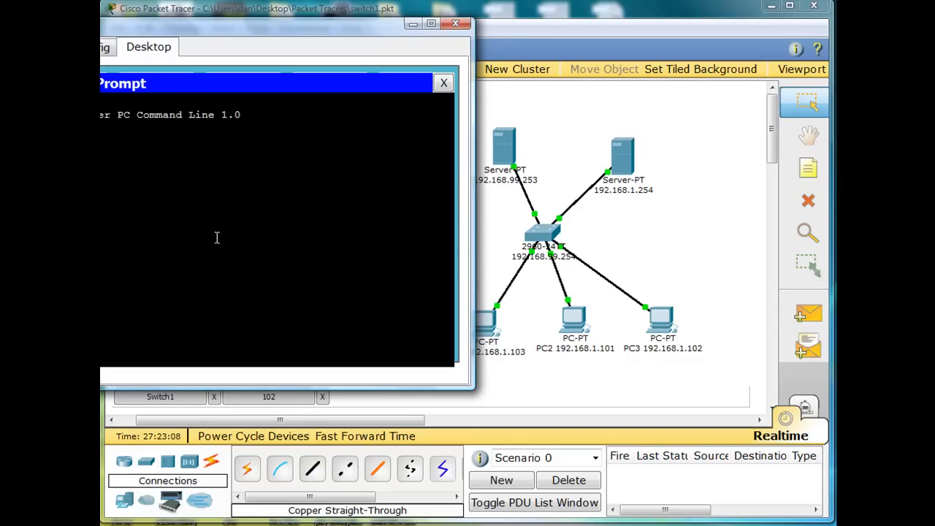
{"action": "type", "text": ".168"}
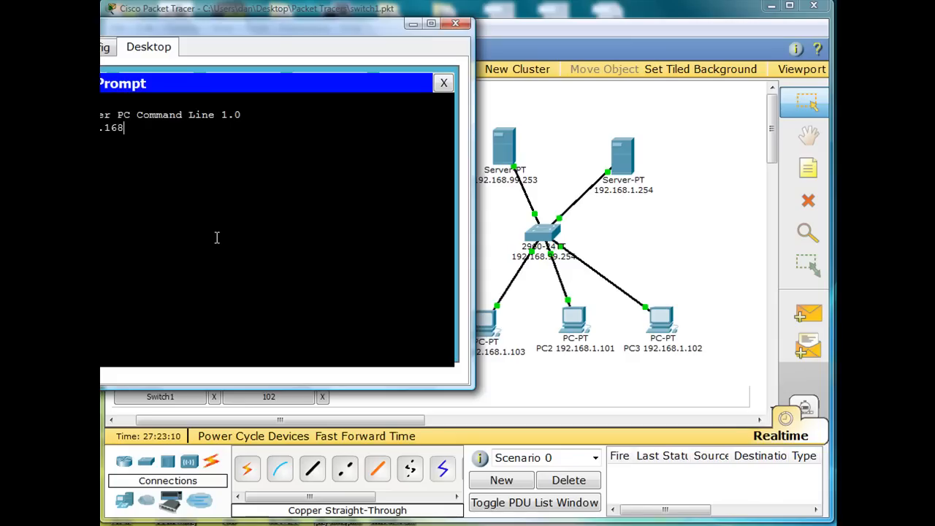
{"action": "type", "text": "1."}
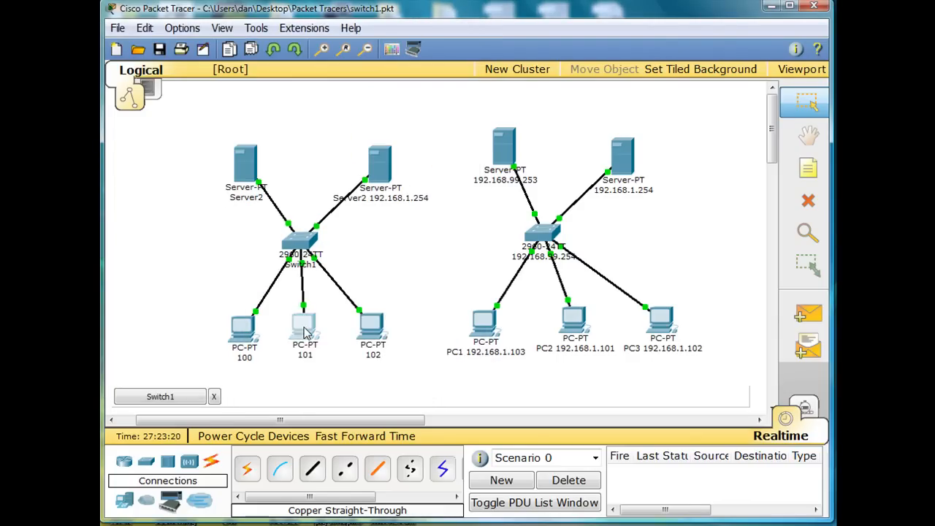
Step: Ping 192.168.1.102 from PC 101 successfully, then close the PC window
{"action": "double_click", "coordinate": [304, 329]}
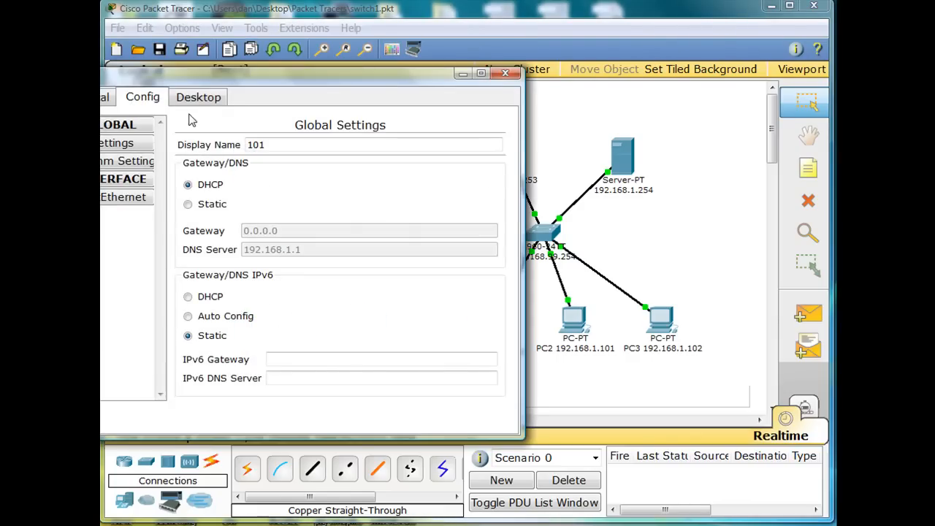
{"action": "left_click", "coordinate": [199, 96]}
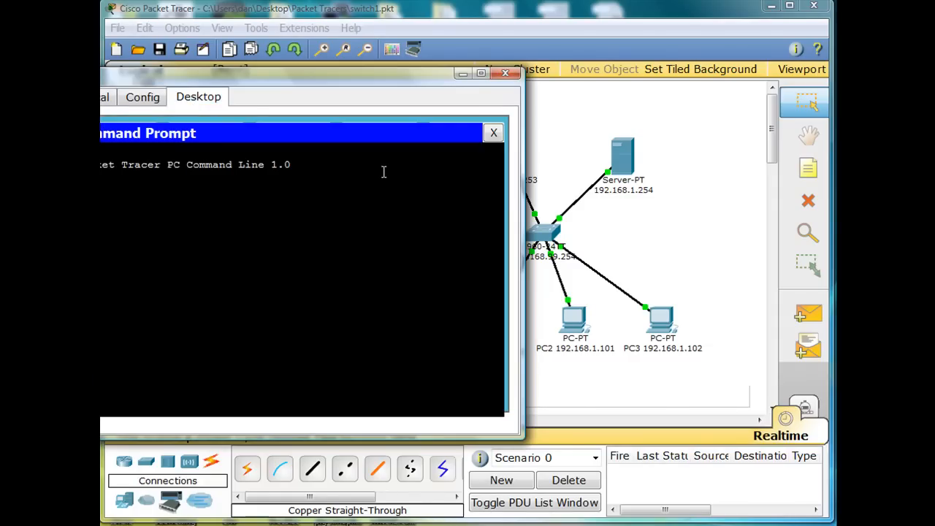
{"action": "type", "text": "ping"}
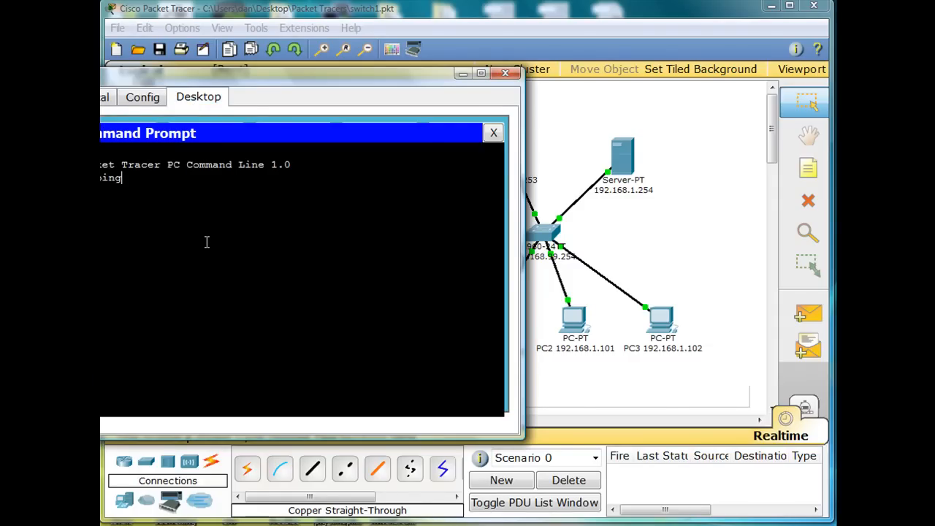
{"action": "type", "text": "192.168.1."}
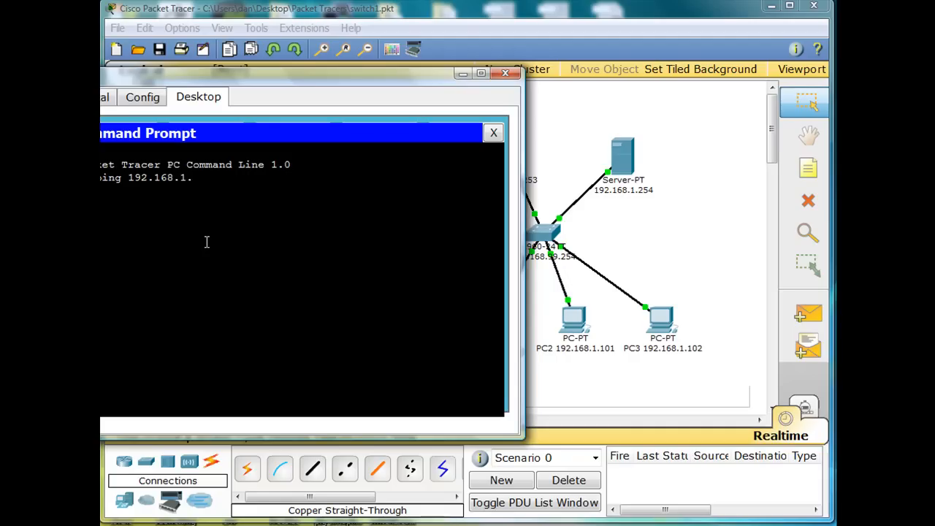
{"action": "type", "text": "102"}
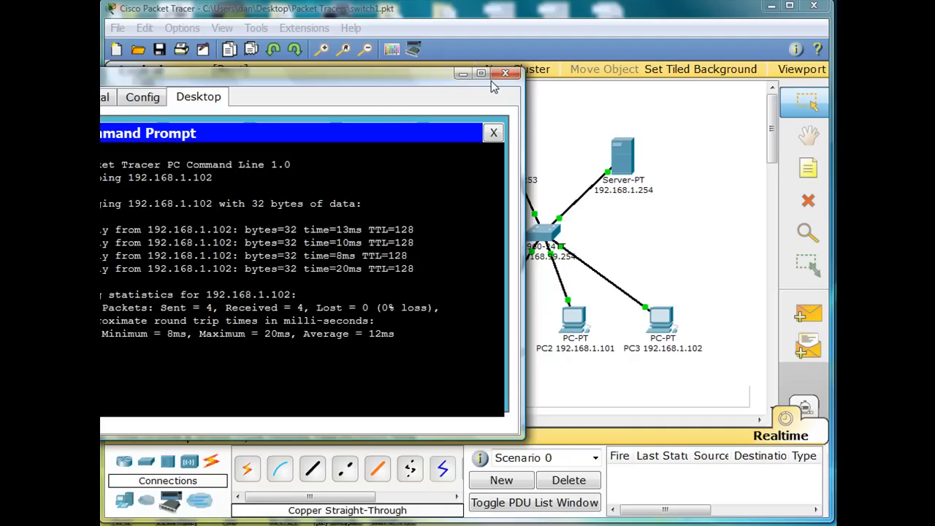
{"action": "left_click", "coordinate": [505, 73]}
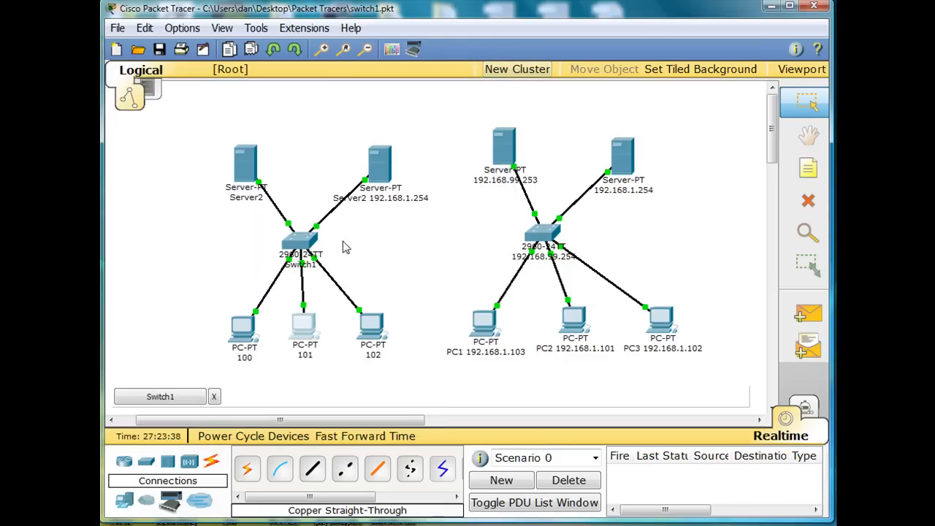
{"action": "mouse_move", "coordinate": [351, 310]}
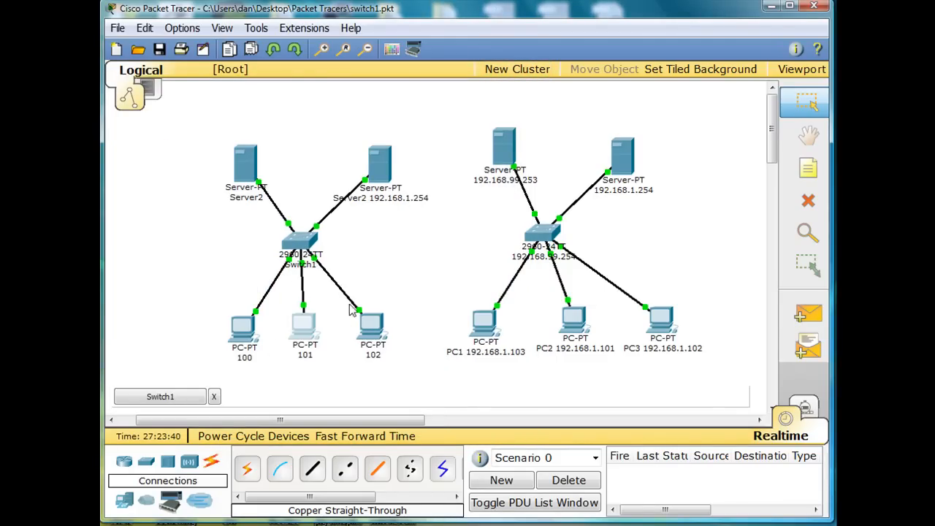
{"action": "mouse_move", "coordinate": [331, 336]}
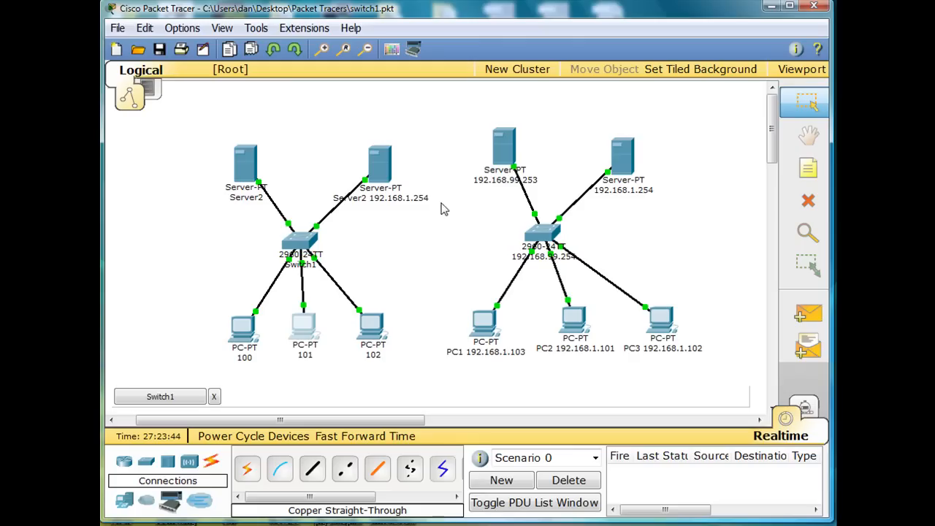
{"action": "mouse_move", "coordinate": [365, 278]}
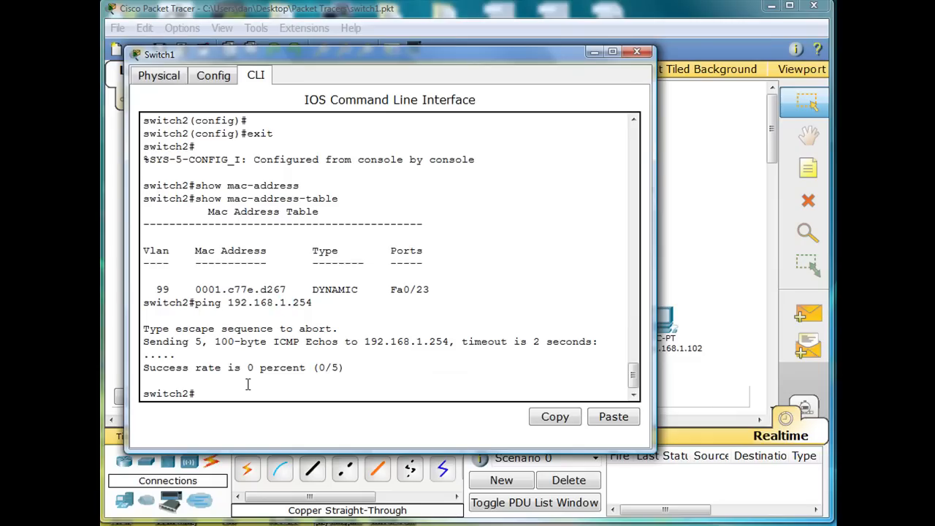
Step: Run ping 192.168.1.254 in the switch CLI and close the switch console
{"action": "type", "text": "ping 192.168.1.254"}
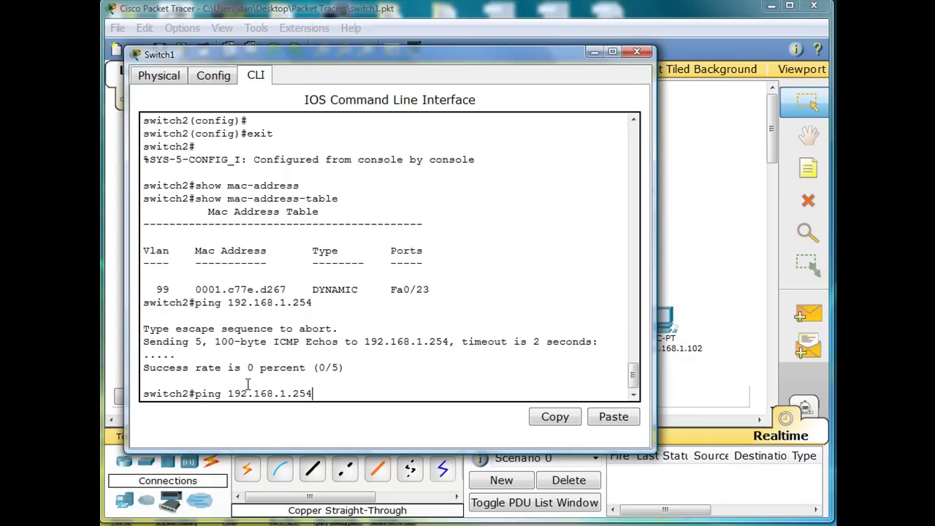
{"action": "key", "text": "Return"}
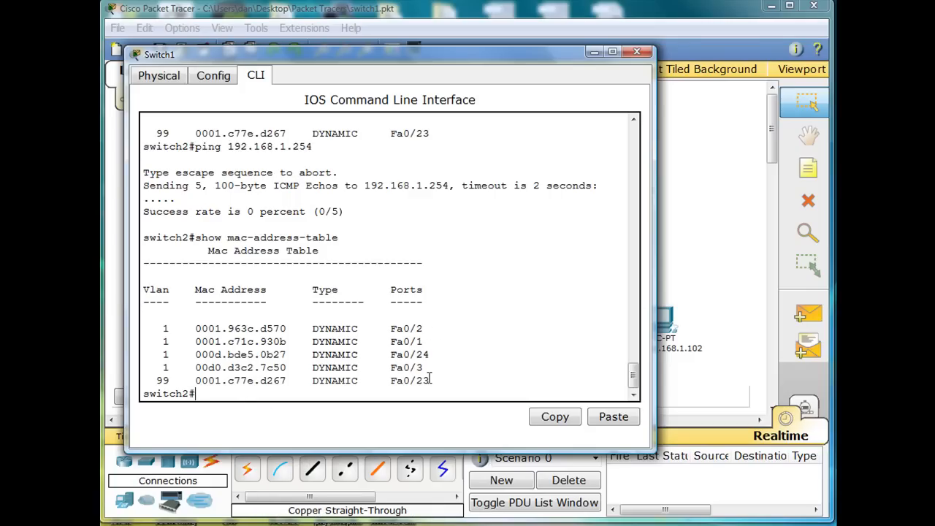
{"action": "mouse_move", "coordinate": [430, 368]}
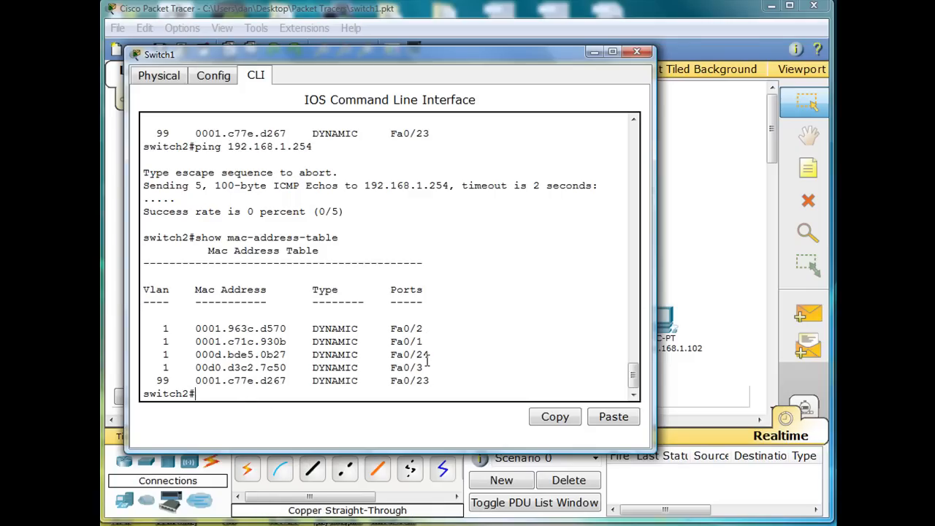
{"action": "mouse_move", "coordinate": [476, 136]}
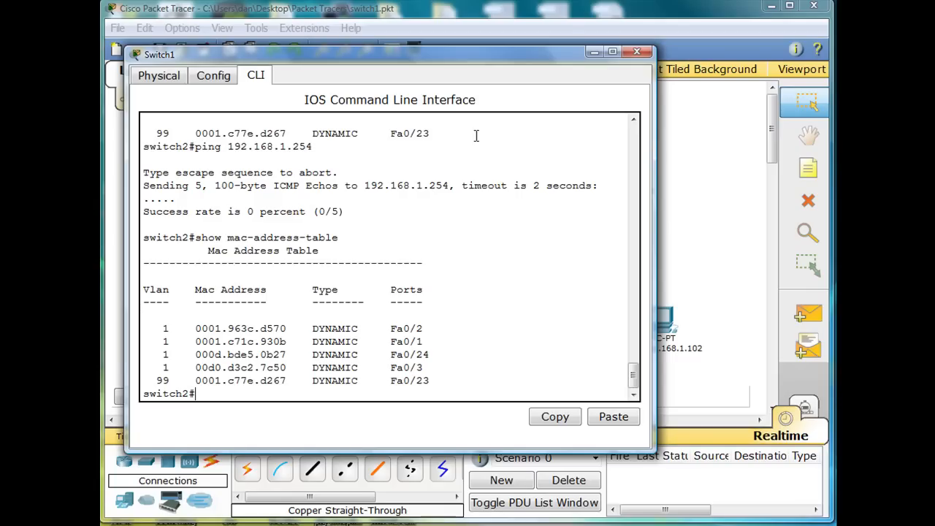
{"action": "left_click", "coordinate": [638, 51]}
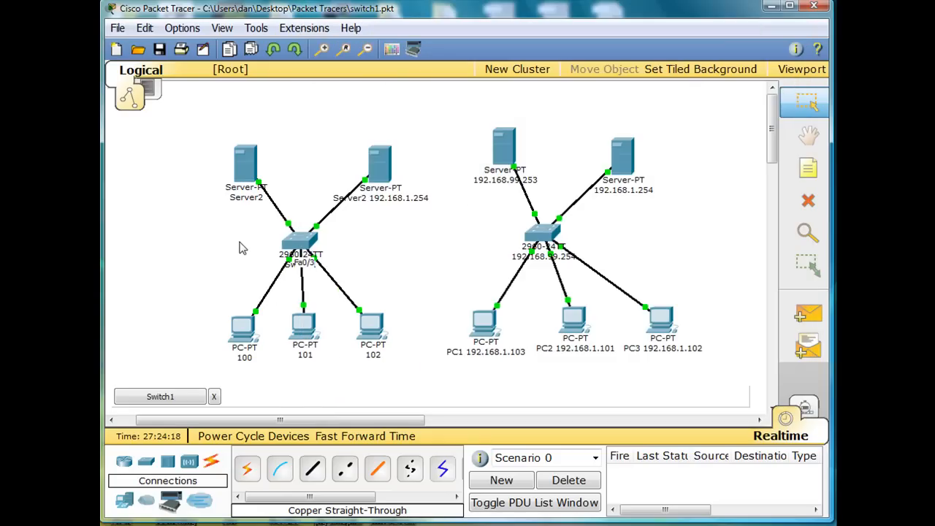
{"action": "mouse_move", "coordinate": [333, 245]}
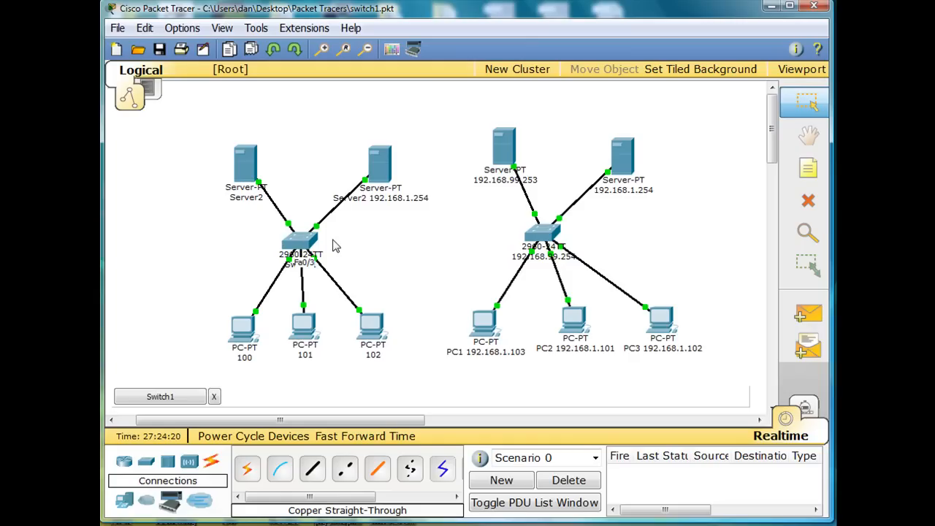
{"action": "mouse_move", "coordinate": [403, 307]}
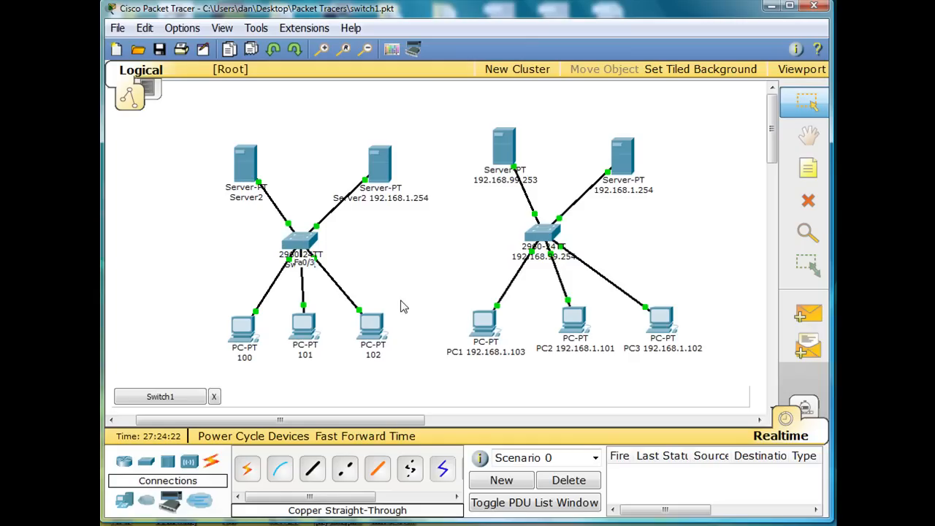
{"action": "mouse_move", "coordinate": [412, 262]}
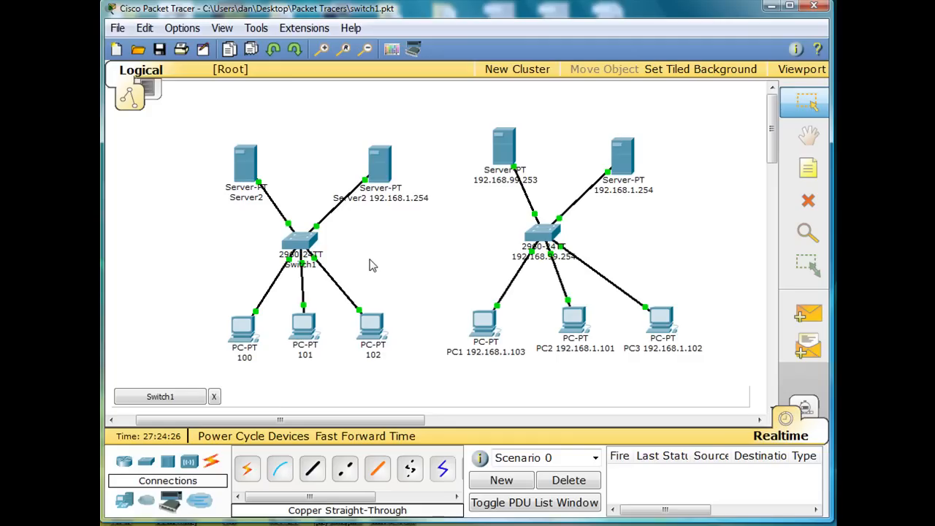
{"action": "mouse_move", "coordinate": [348, 245]}
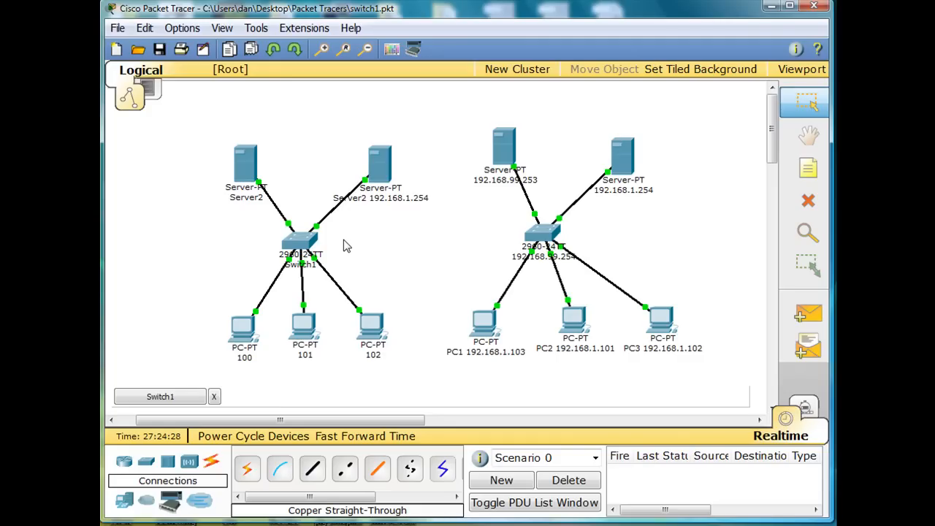
{"action": "mouse_move", "coordinate": [349, 294]}
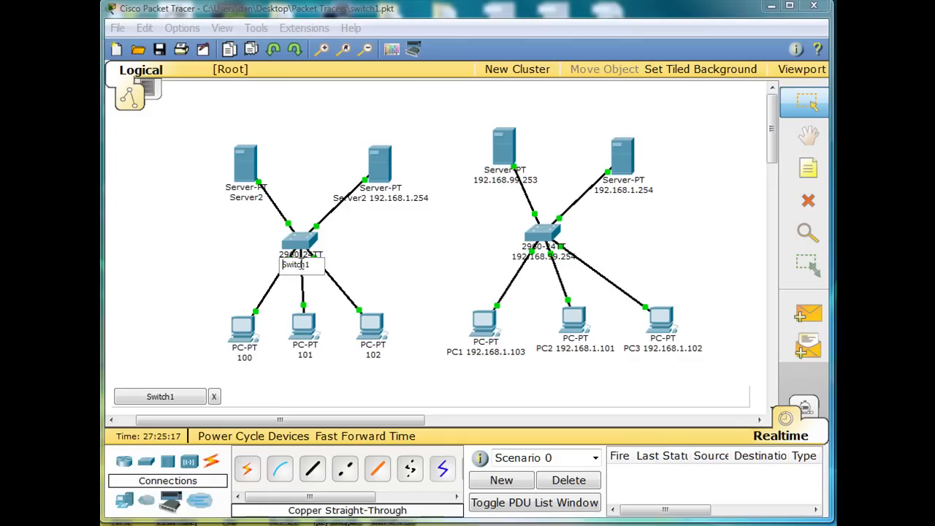
Step: Edit the left device's label to include its 192.168 address
{"action": "double_click", "coordinate": [295, 264]}
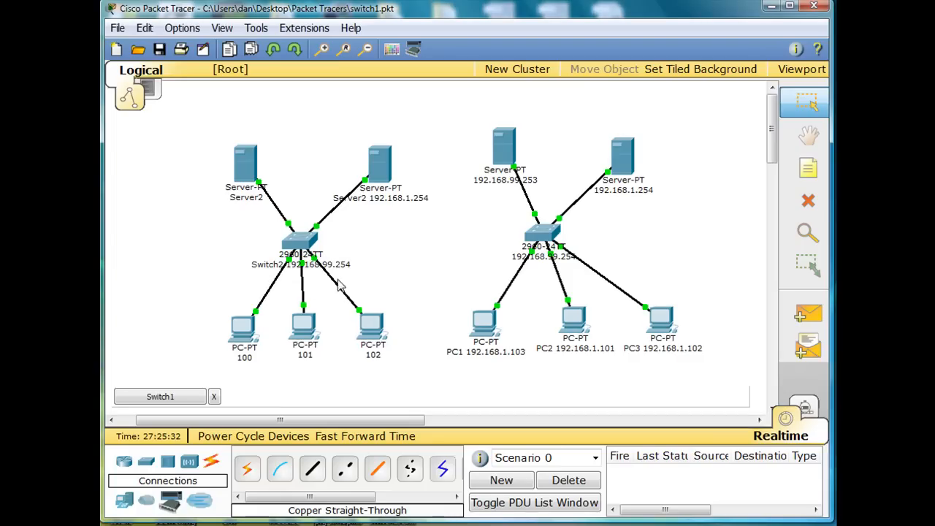
{"action": "double_click", "coordinate": [246, 187]}
{"action": "type", "text": "S"}
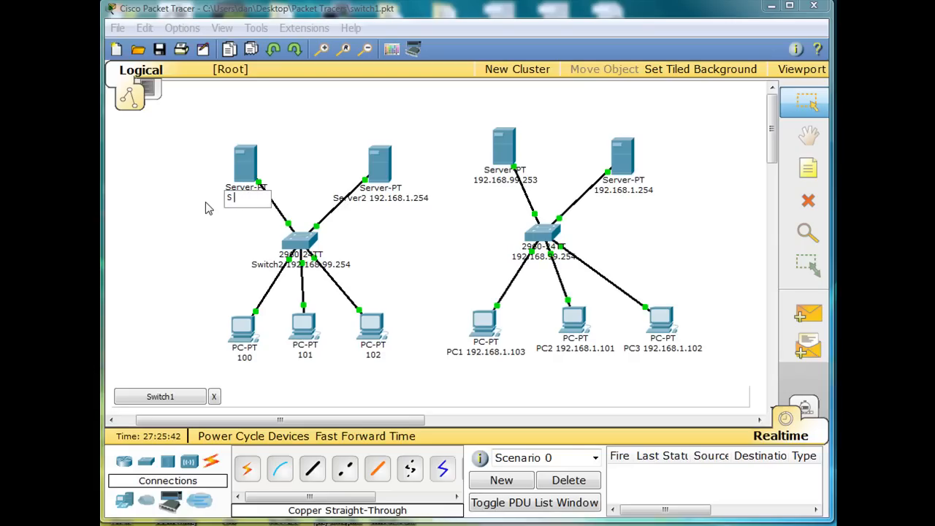
{"action": "type", "text": "192.168.99.253"}
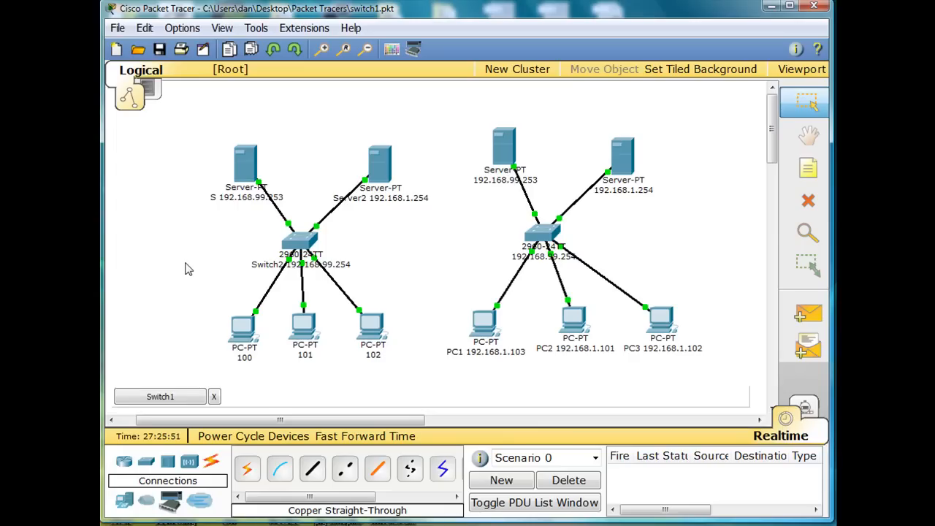
{"action": "mouse_move", "coordinate": [291, 231]}
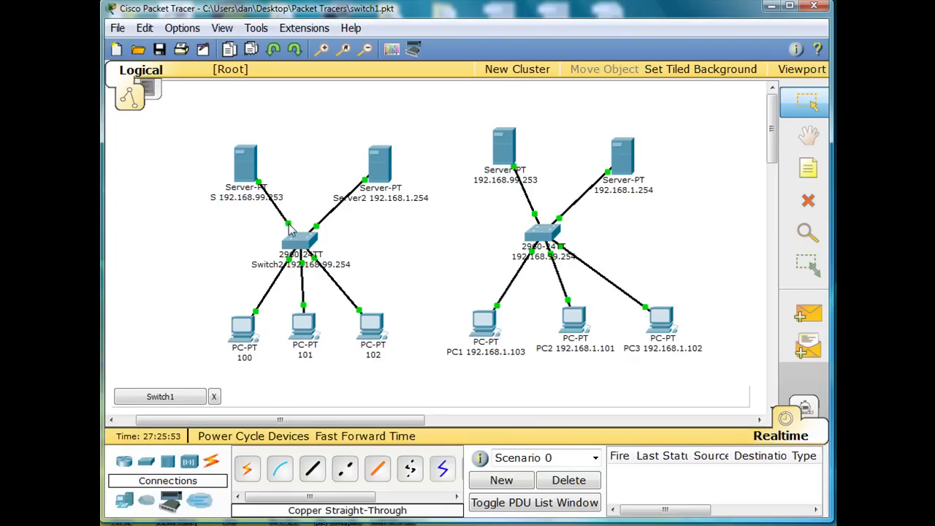
{"action": "mouse_move", "coordinate": [447, 228]}
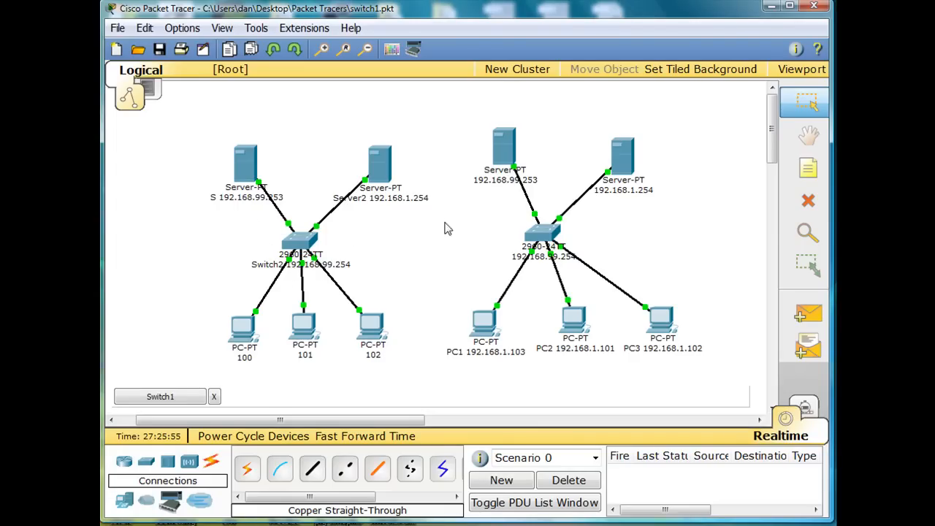
{"action": "mouse_move", "coordinate": [376, 398]}
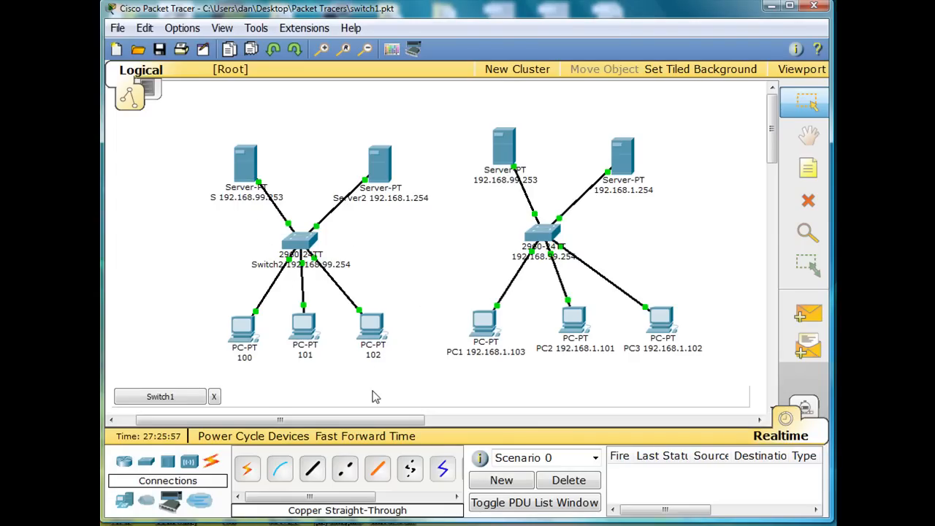
{"action": "mouse_move", "coordinate": [304, 366]}
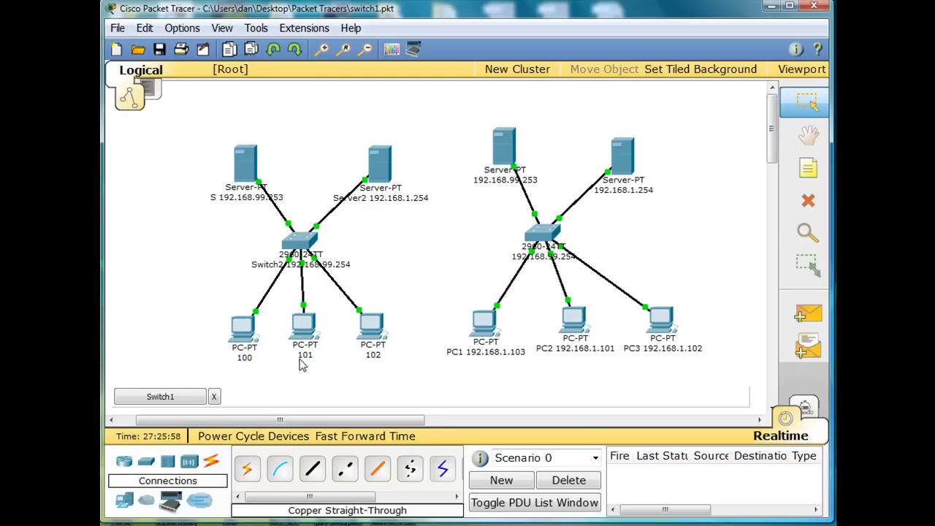
{"action": "mouse_move", "coordinate": [245, 355]}
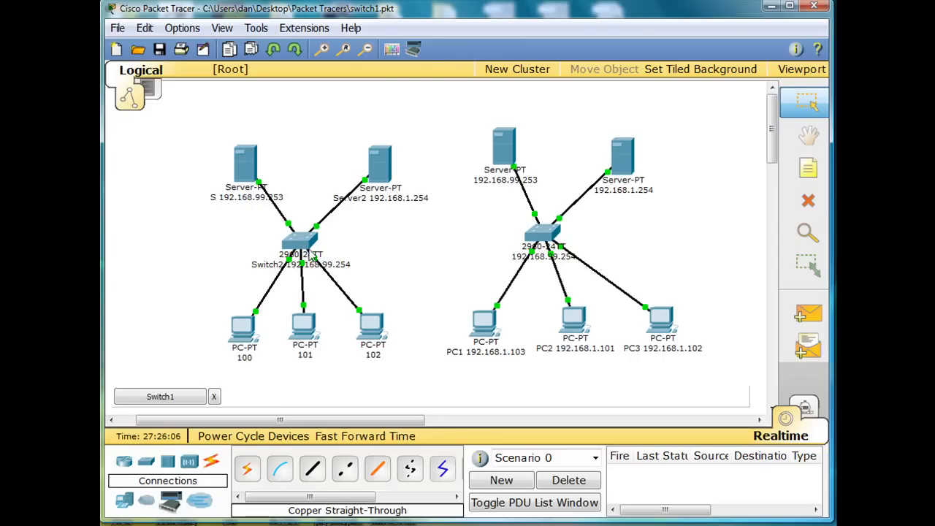
{"action": "mouse_move", "coordinate": [286, 206]}
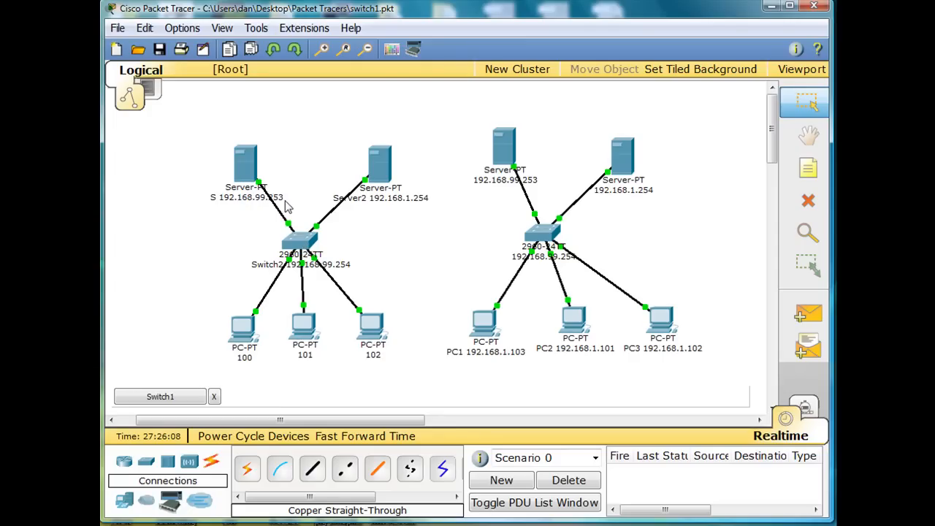
{"action": "mouse_move", "coordinate": [245, 160]}
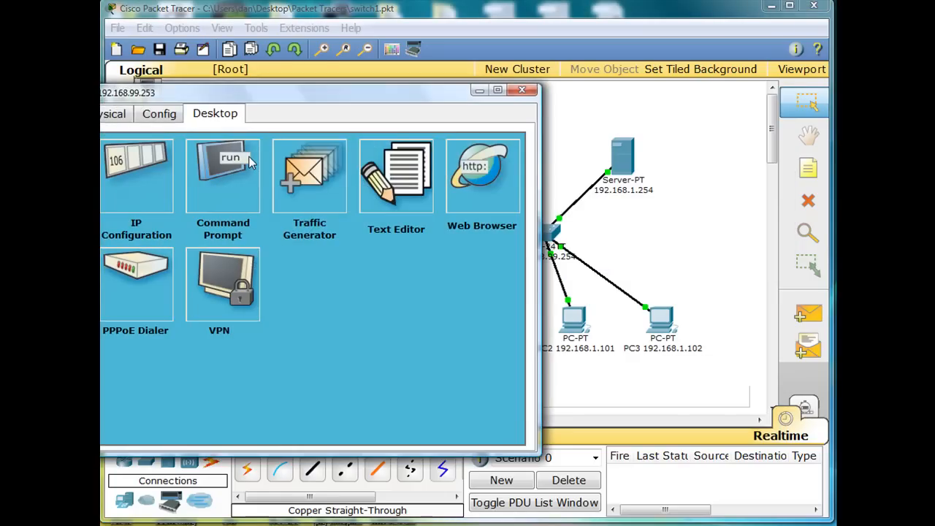
{"action": "left_click", "coordinate": [158, 114]}
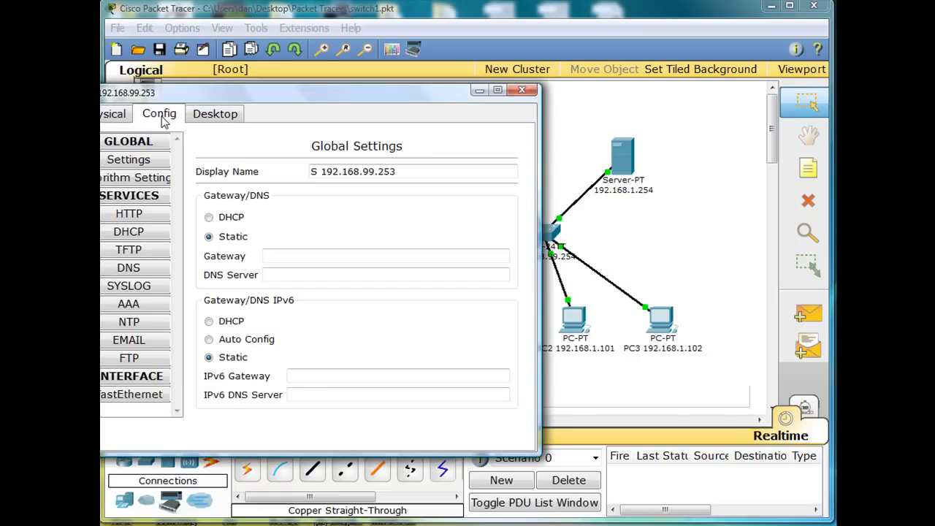
{"action": "left_click", "coordinate": [129, 250]}
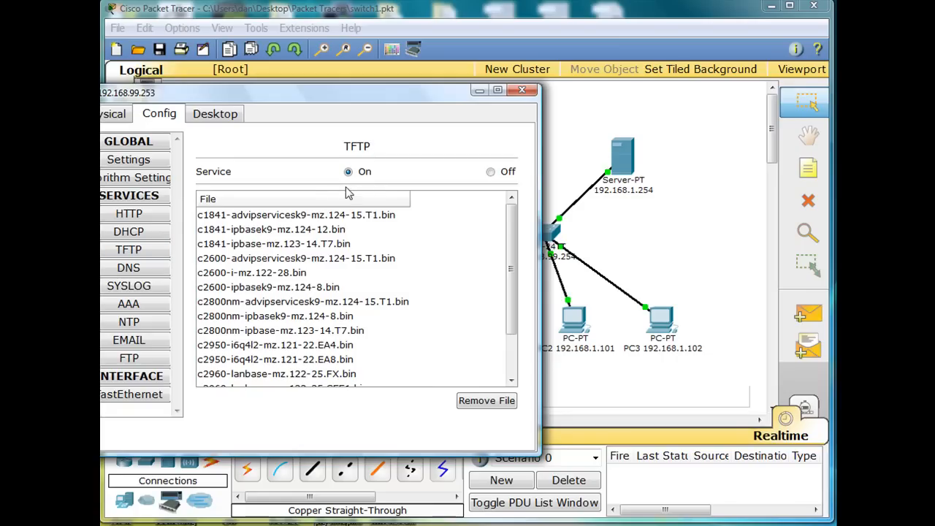
{"action": "scroll", "scroll_direction": "down", "scroll_amount": 3}
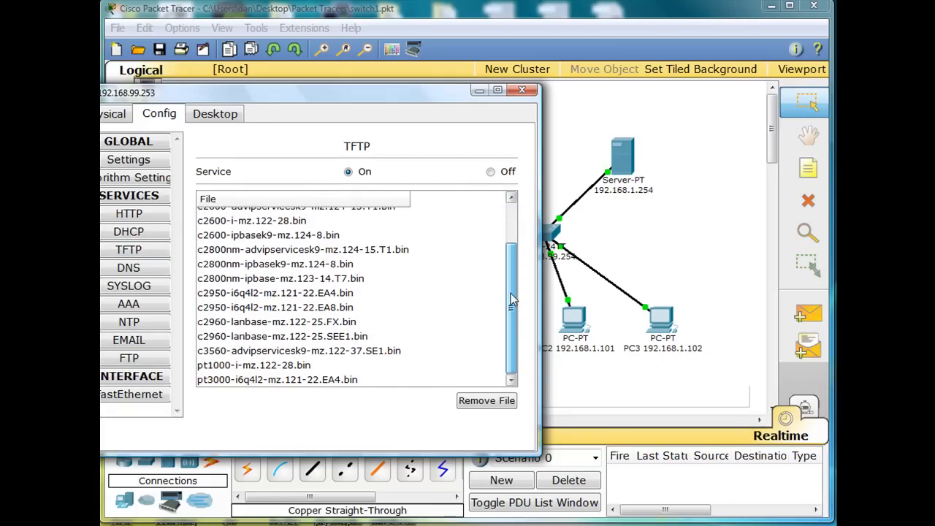
{"action": "scroll", "scroll_direction": "up", "scroll_amount": 3}
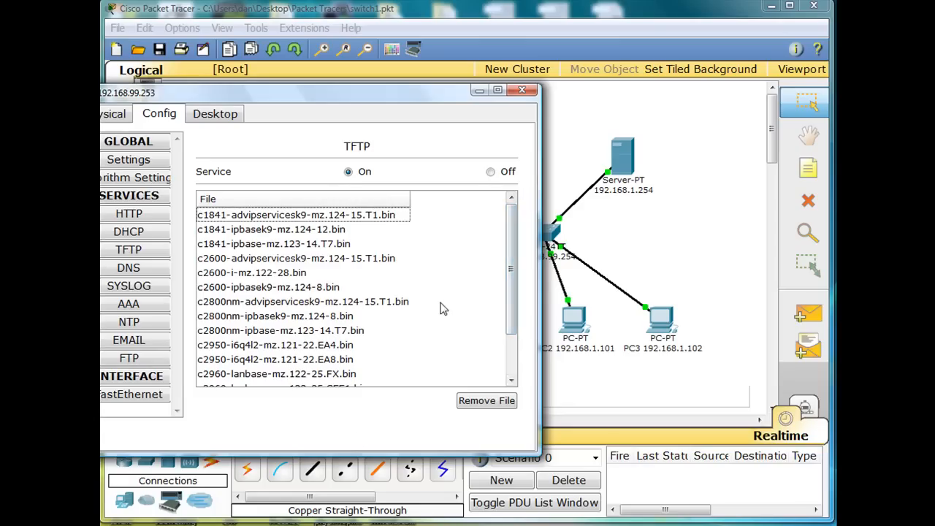
{"action": "scroll", "scroll_direction": "down", "scroll_amount": 3}
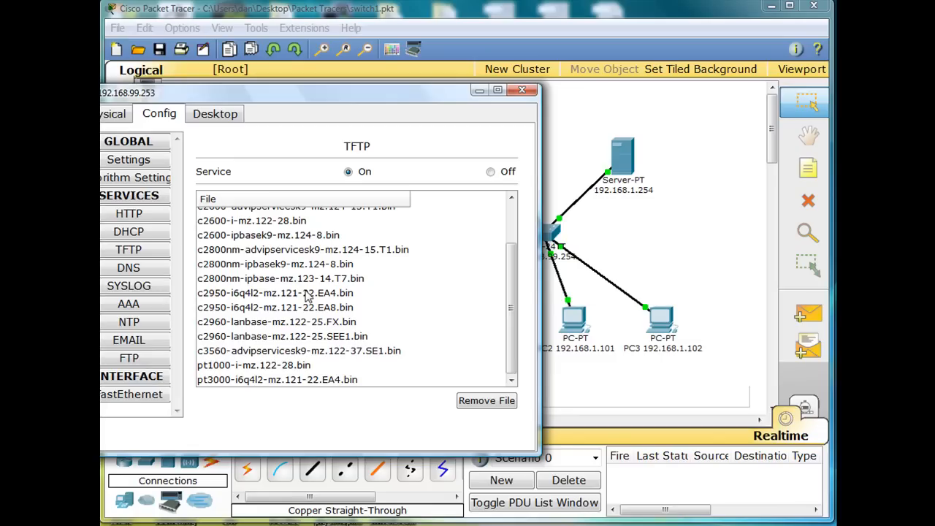
{"action": "mouse_move", "coordinate": [386, 158]}
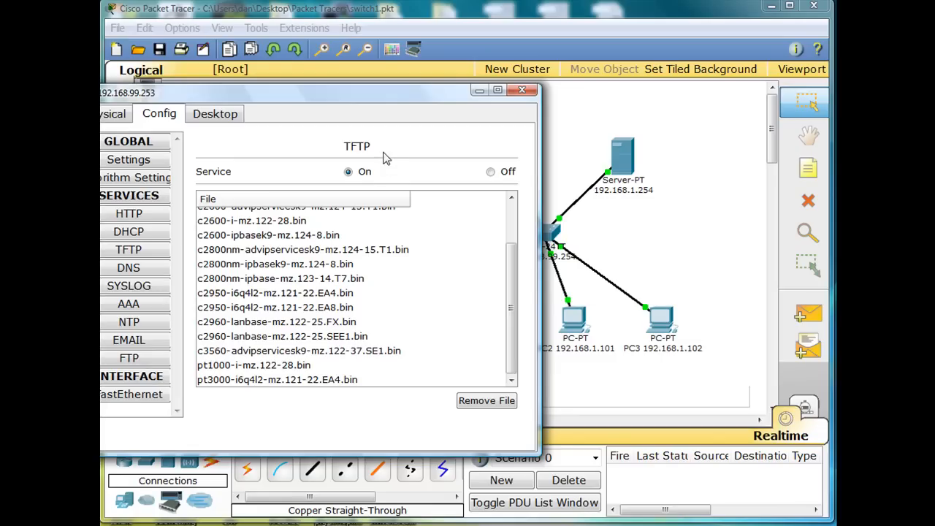
{"action": "mouse_move", "coordinate": [307, 358]}
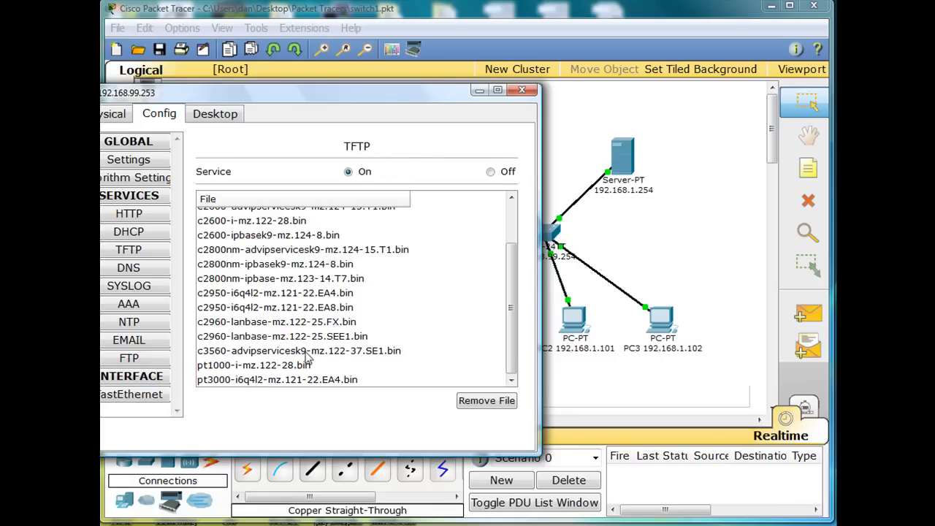
{"action": "mouse_move", "coordinate": [528, 93]}
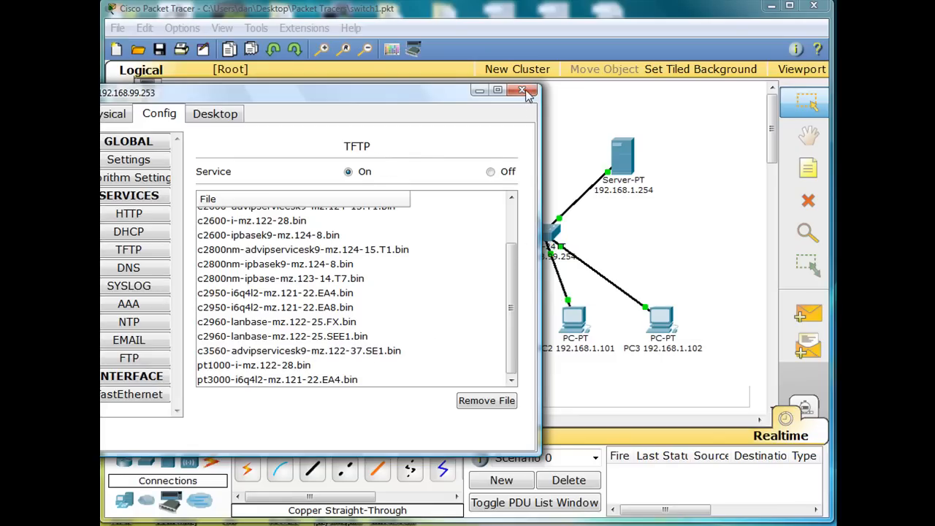
{"action": "left_click", "coordinate": [525, 91]}
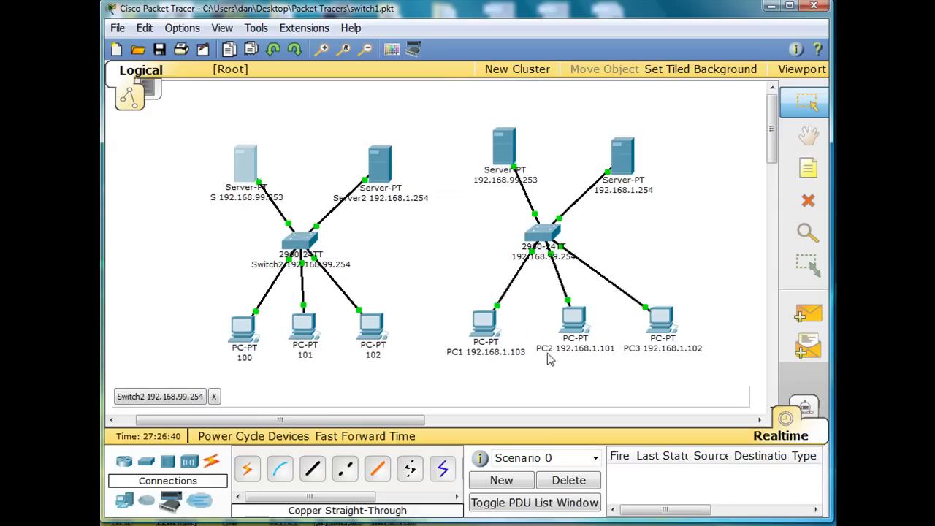
{"action": "double_click", "coordinate": [504, 153]}
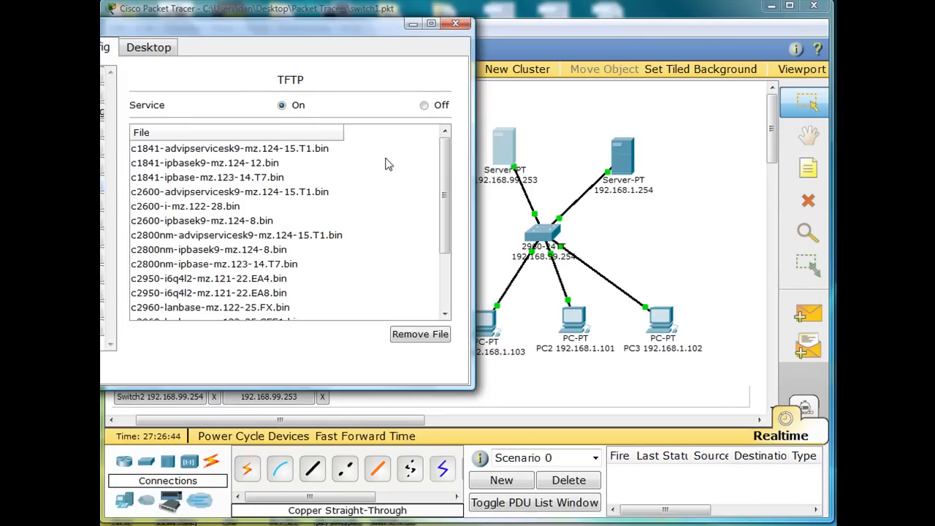
{"action": "scroll", "scroll_direction": "down", "scroll_amount": 3}
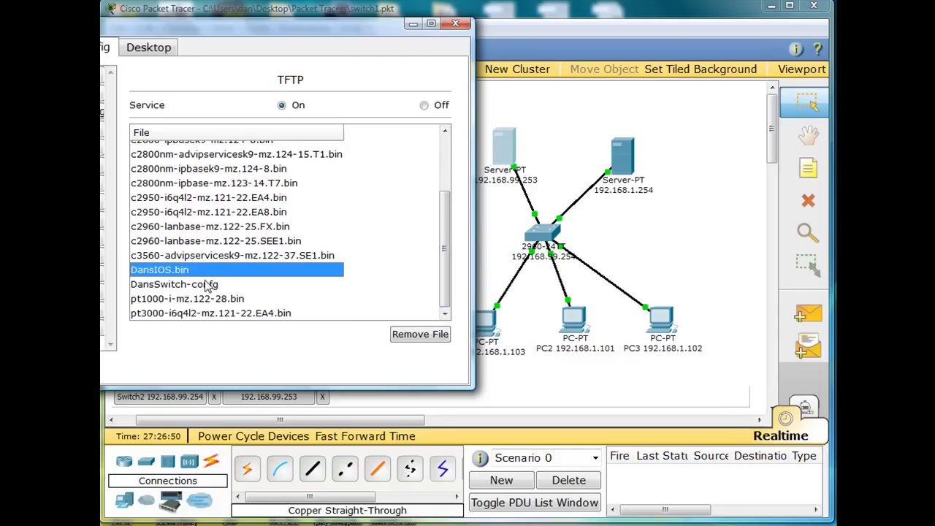
{"action": "mouse_move", "coordinate": [174, 298]}
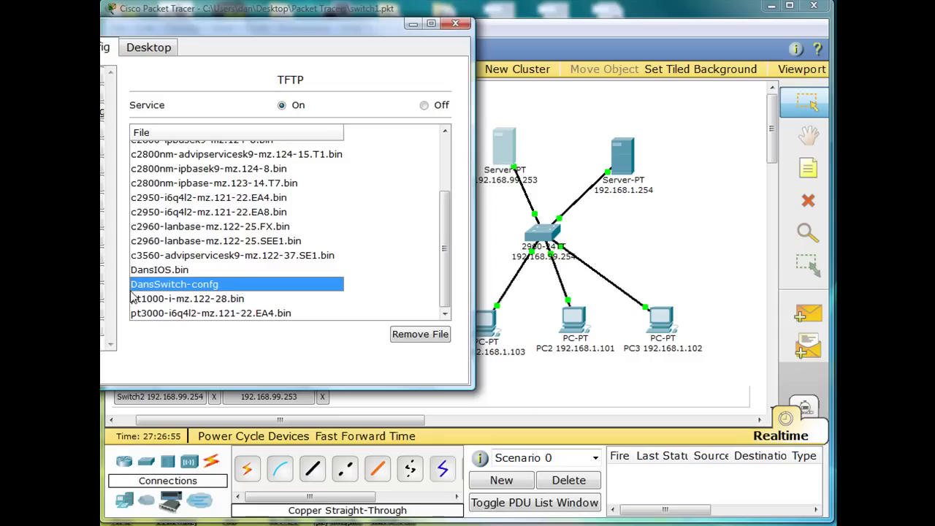
{"action": "mouse_move", "coordinate": [255, 298]}
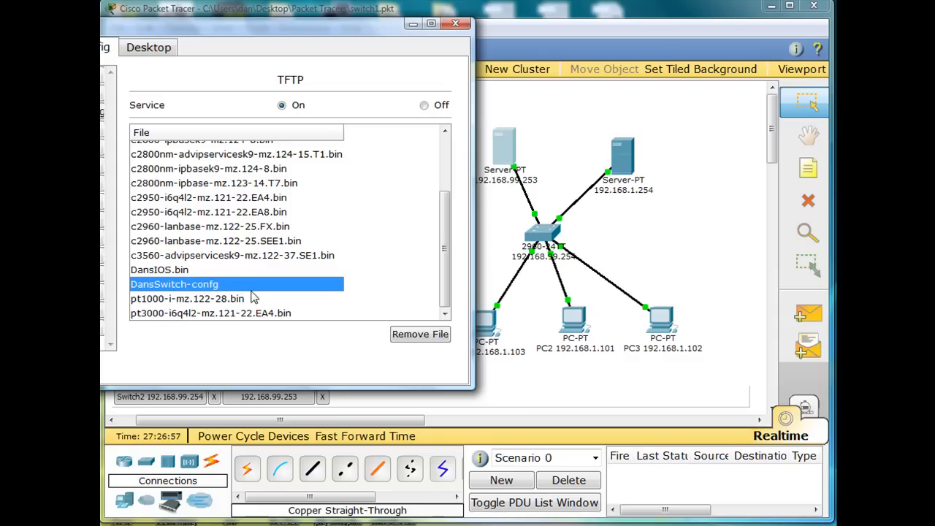
{"action": "left_click", "coordinate": [456, 24]}
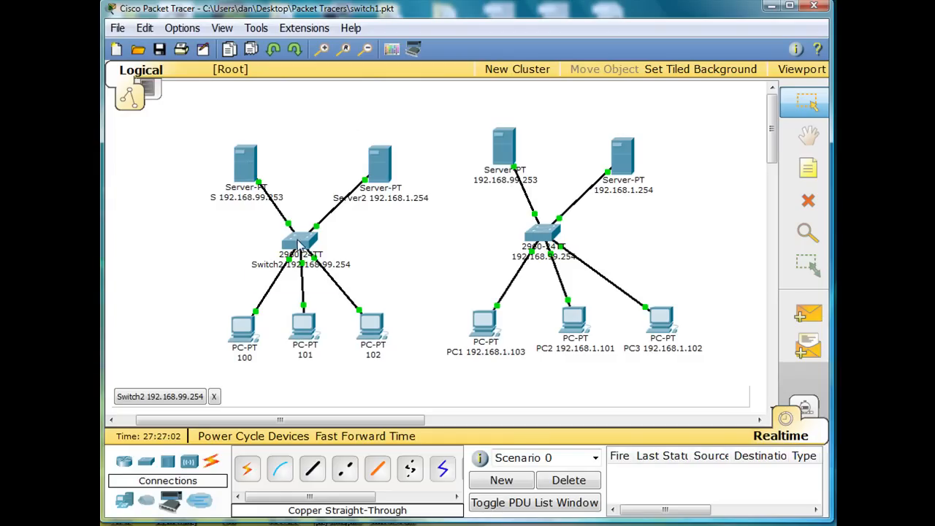
{"action": "left_click", "coordinate": [300, 246]}
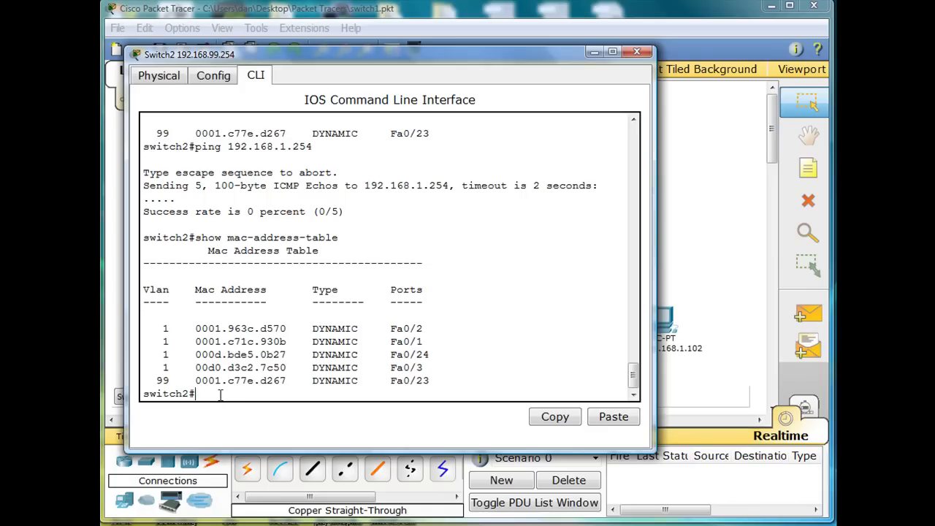
Step: Run show flash to list the c2960-lanbase image and vlan.dat
{"action": "type", "text": "show"}
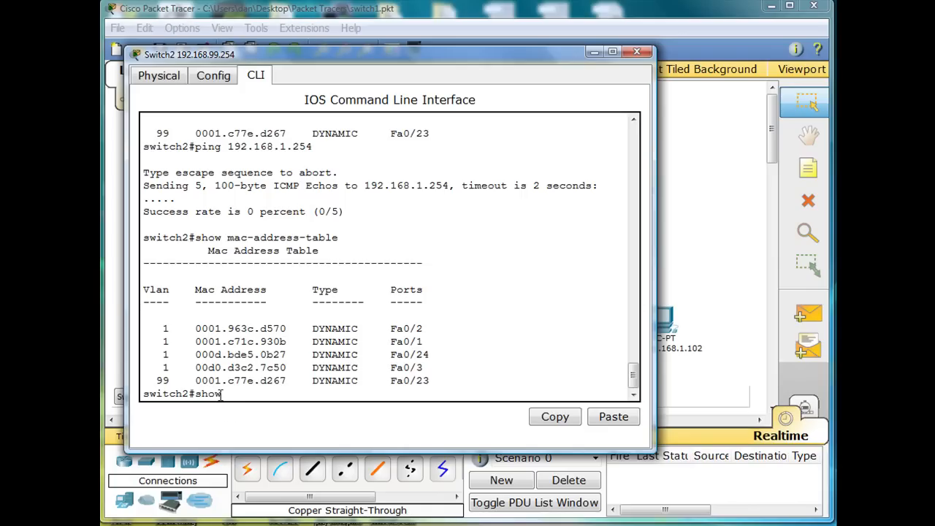
{"action": "type", "text": "flash"}
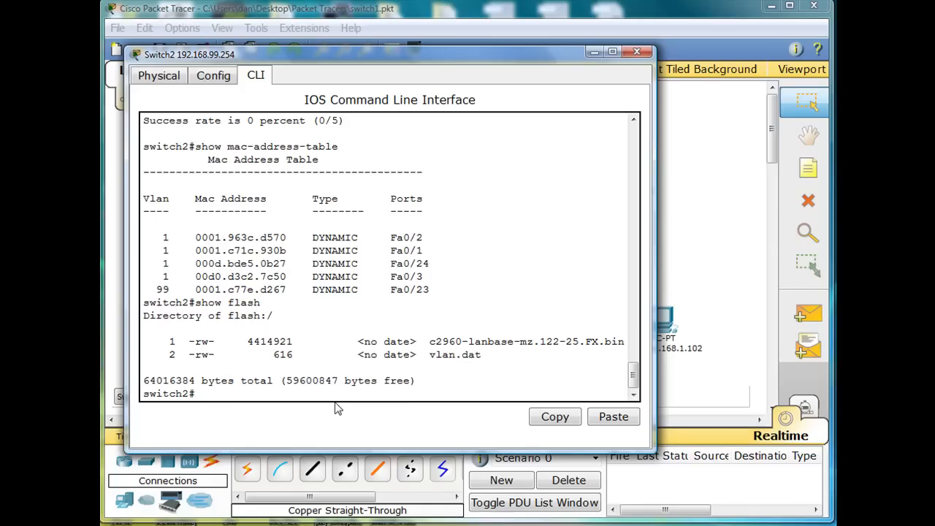
{"action": "mouse_move", "coordinate": [657, 376]}
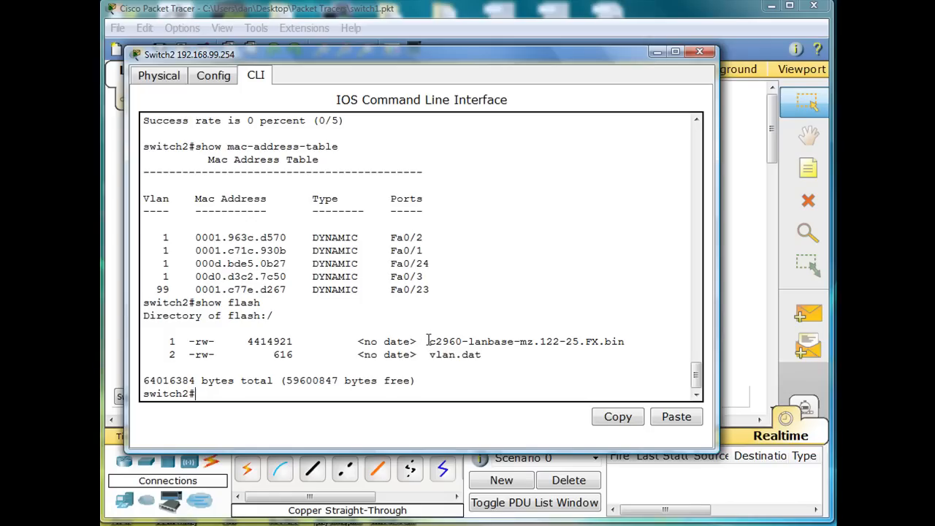
{"action": "mouse_move", "coordinate": [485, 342]}
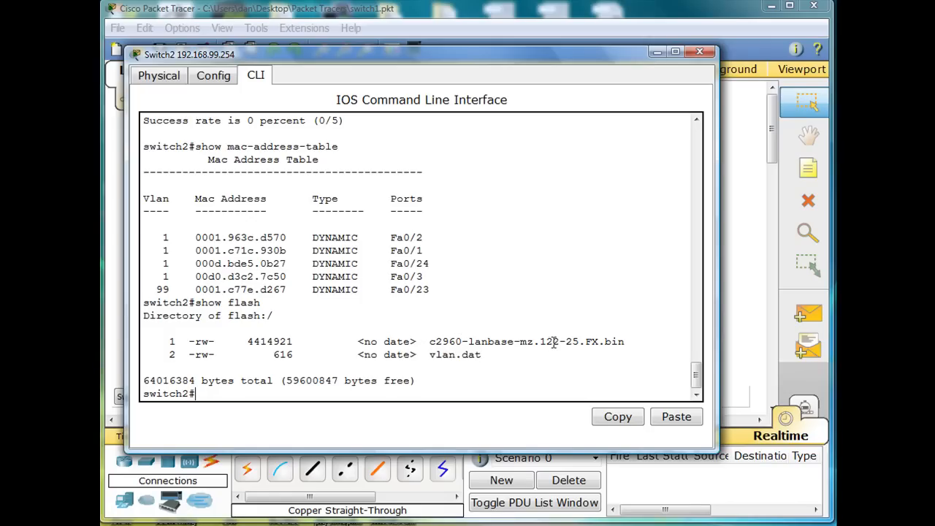
{"action": "mouse_move", "coordinate": [567, 330]}
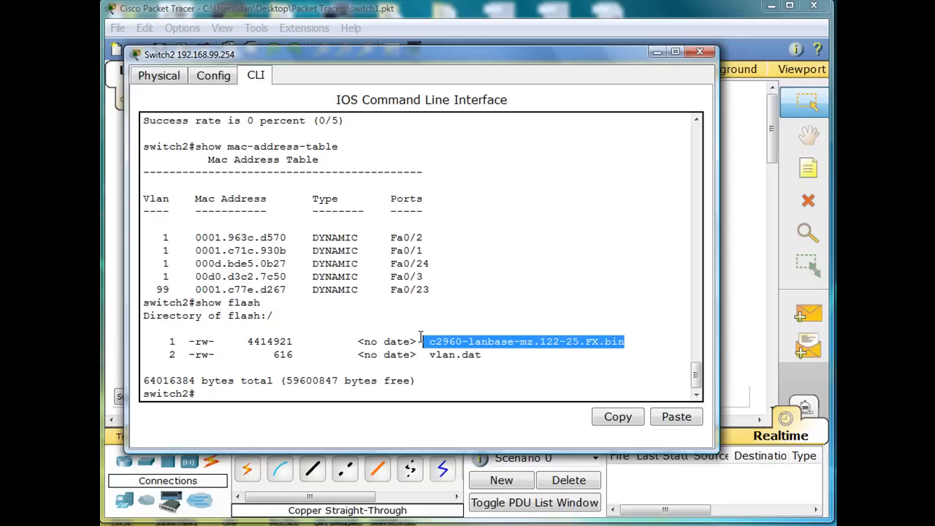
{"action": "mouse_move", "coordinate": [590, 371]}
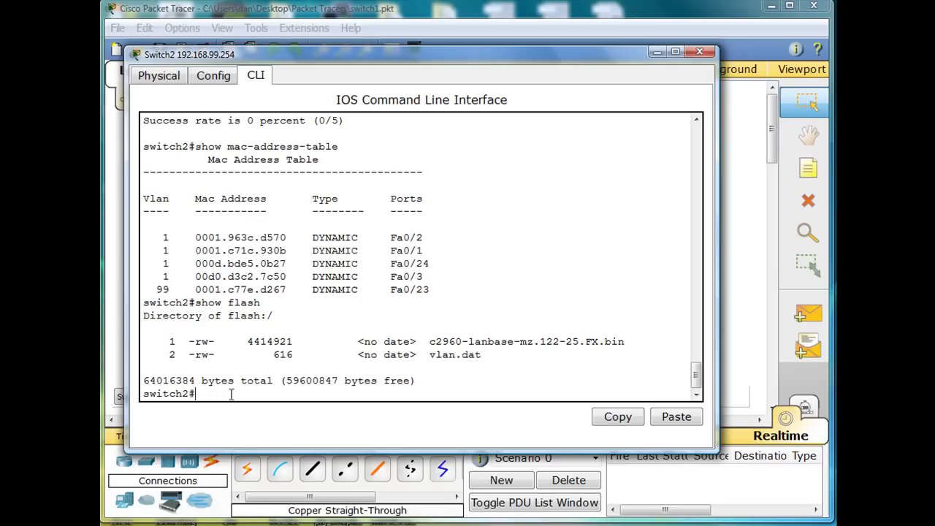
Step: Save the configuration with copy running-config startup-config, accepting the default filename
{"action": "type", "text": "copy"}
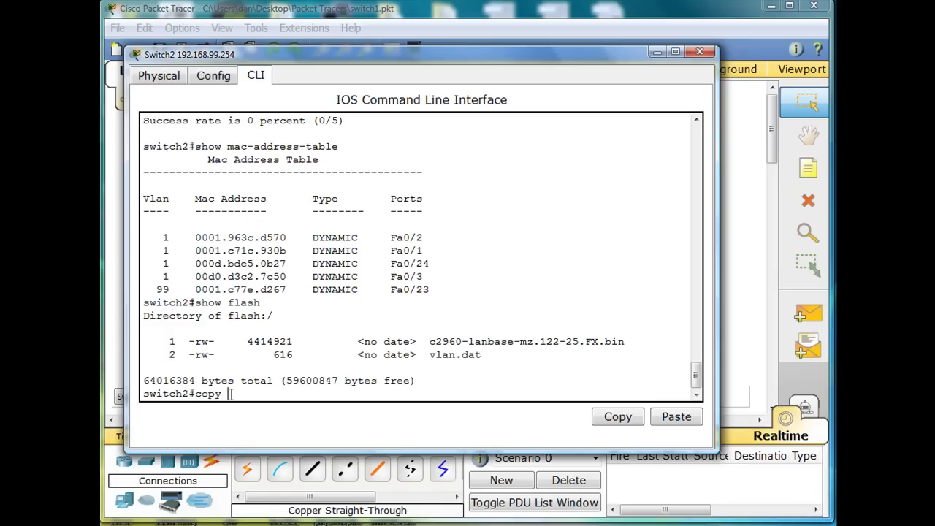
{"action": "type", "text": "running-config"}
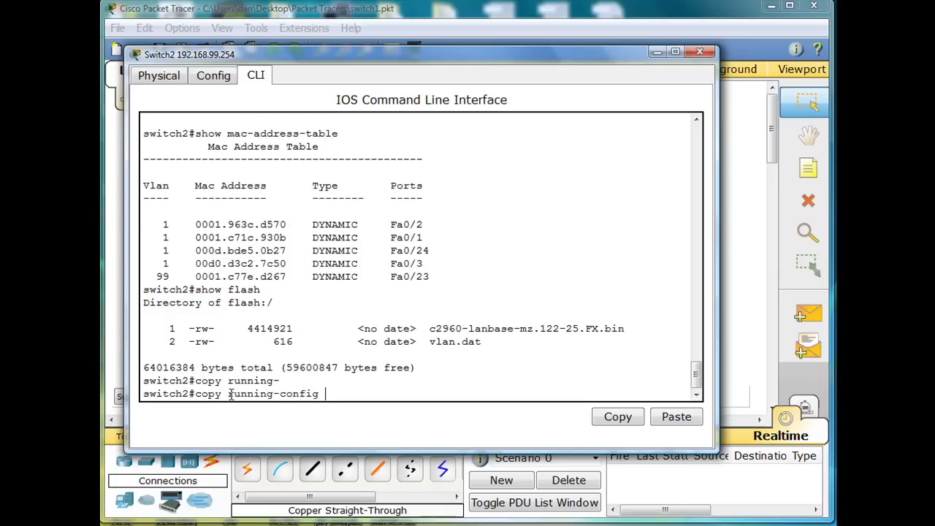
{"action": "type", "text": "s"}
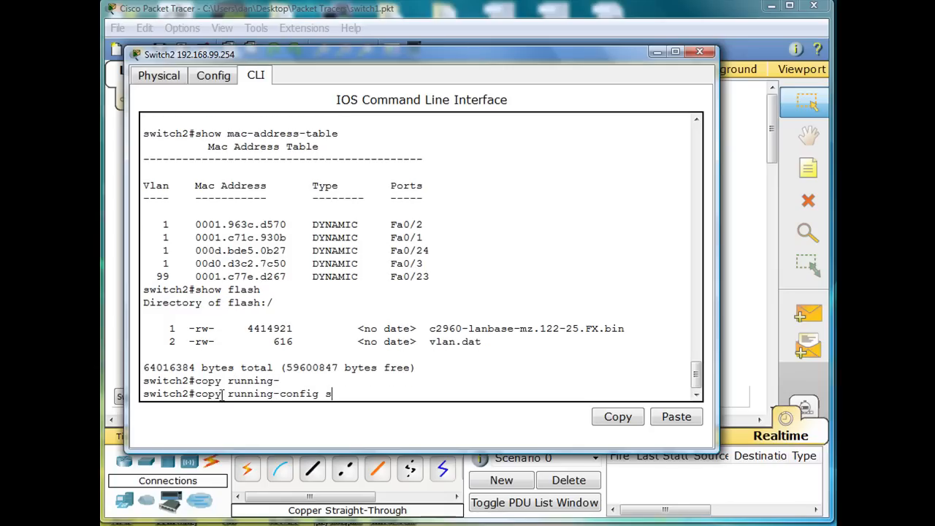
{"action": "type", "text": "tart"}
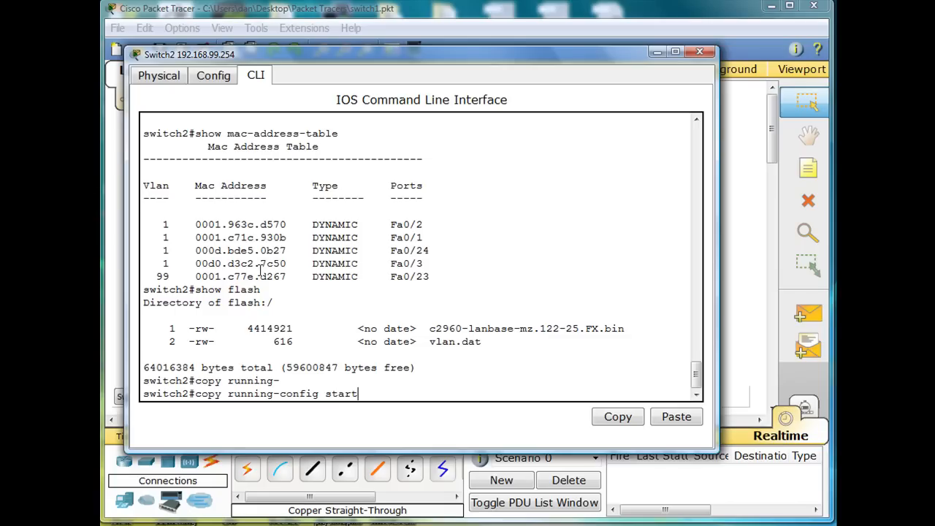
{"action": "type", "text": "up-"}
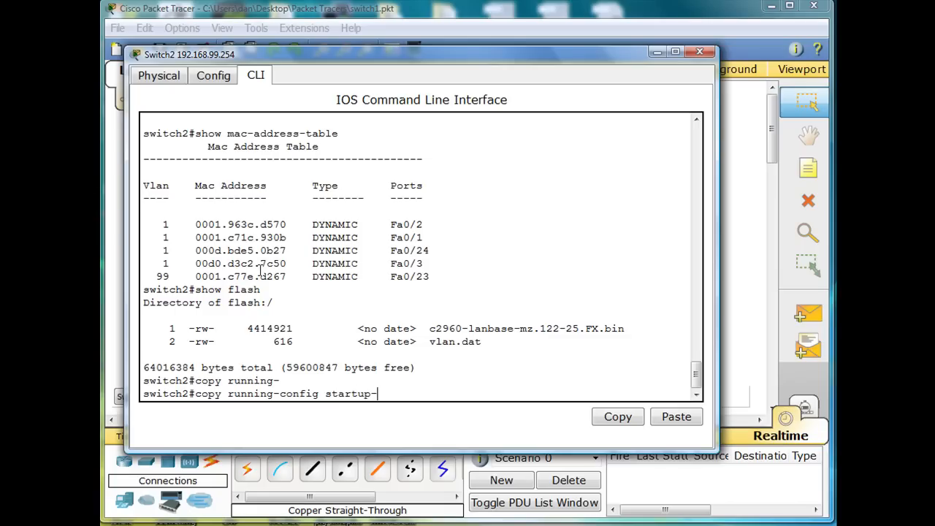
{"action": "type", "text": "config"}
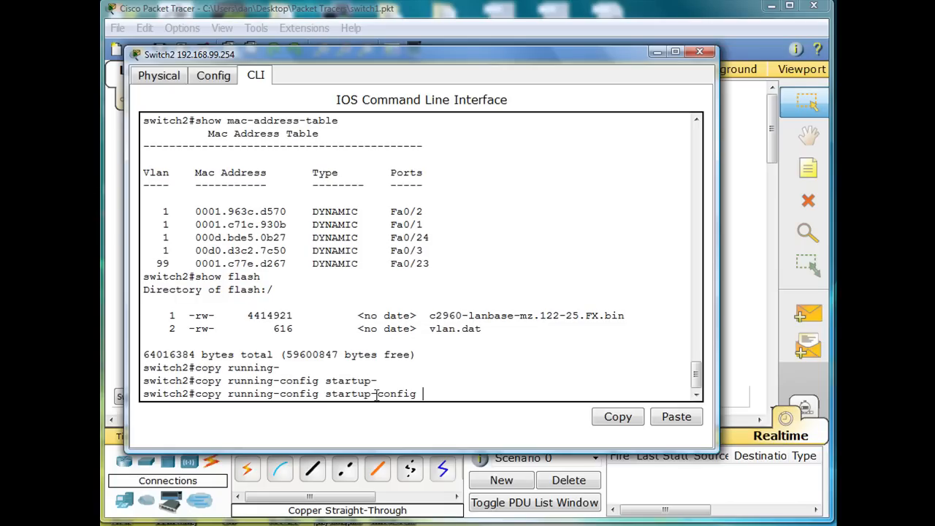
{"action": "key", "text": "Return"}
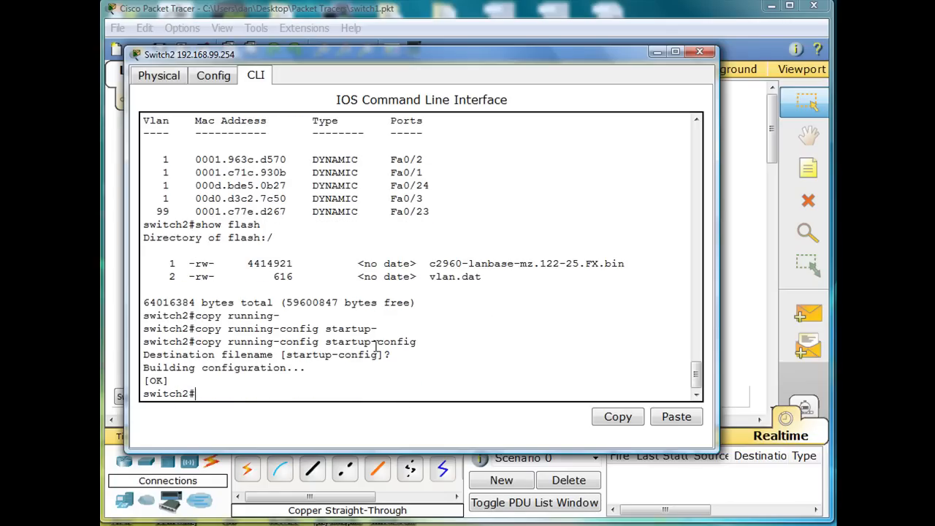
Step: Repeat the save with the shortened copy run start command, ending with [OK]
{"action": "type", "text": "copy running-config startup-config"}
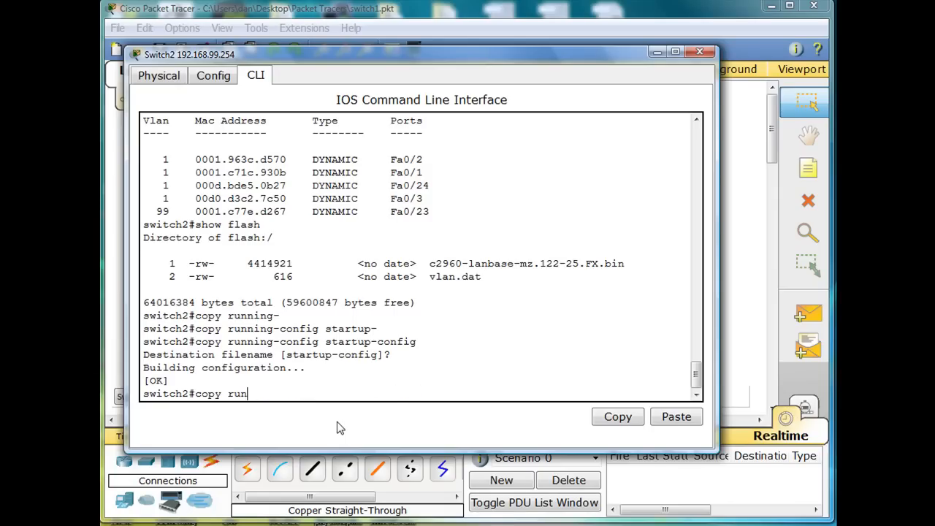
{"action": "type", "text": "start"}
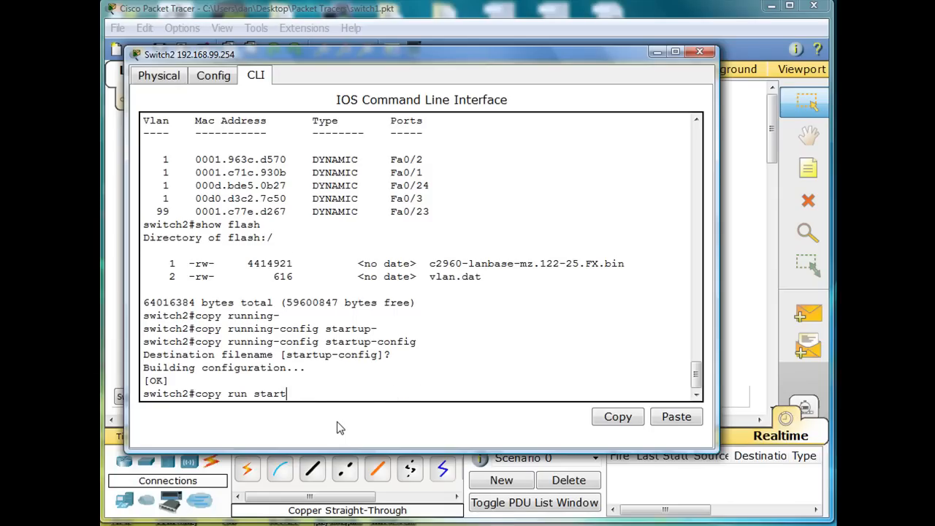
{"action": "key", "text": "Return"}
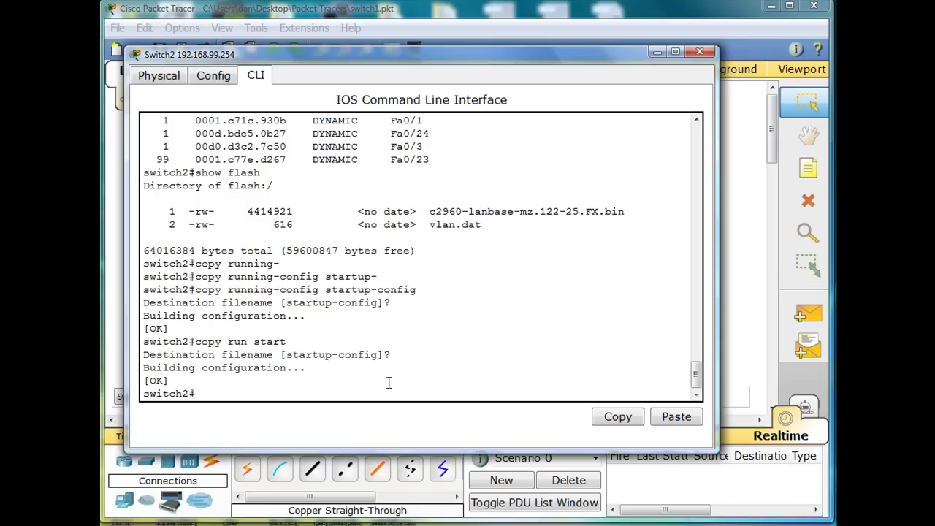
Step: Ping the TFTP server 192.168.99.253 from the switch, getting 5 of 5 replies
{"action": "type", "text": "ping"}
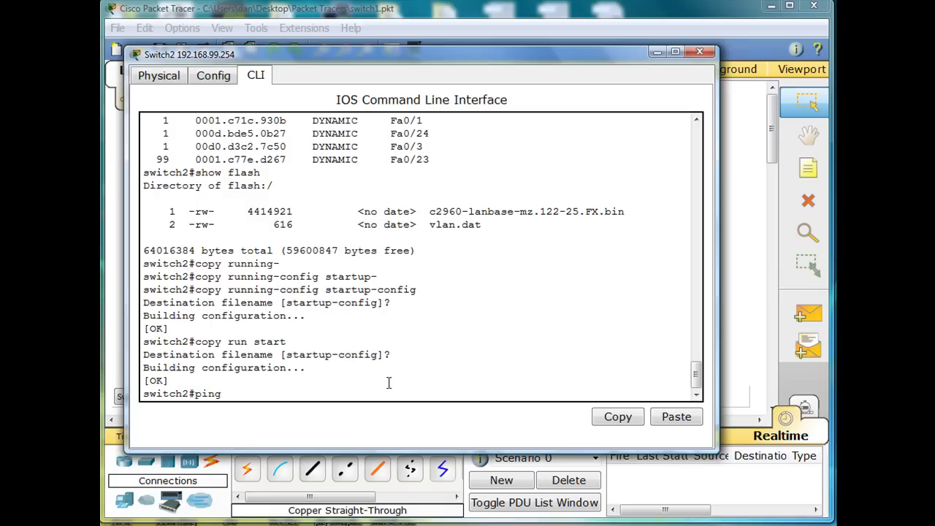
{"action": "type", "text": "192"}
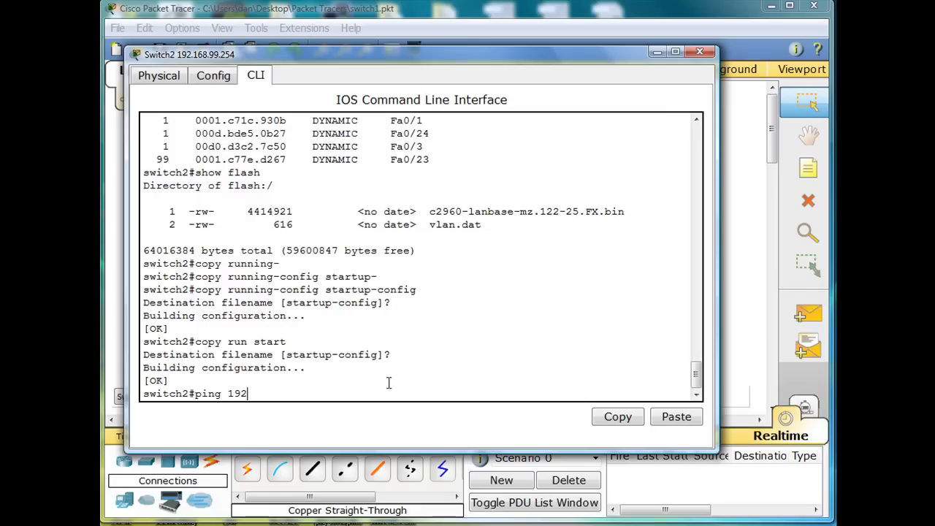
{"action": "type", "text": ".168."}
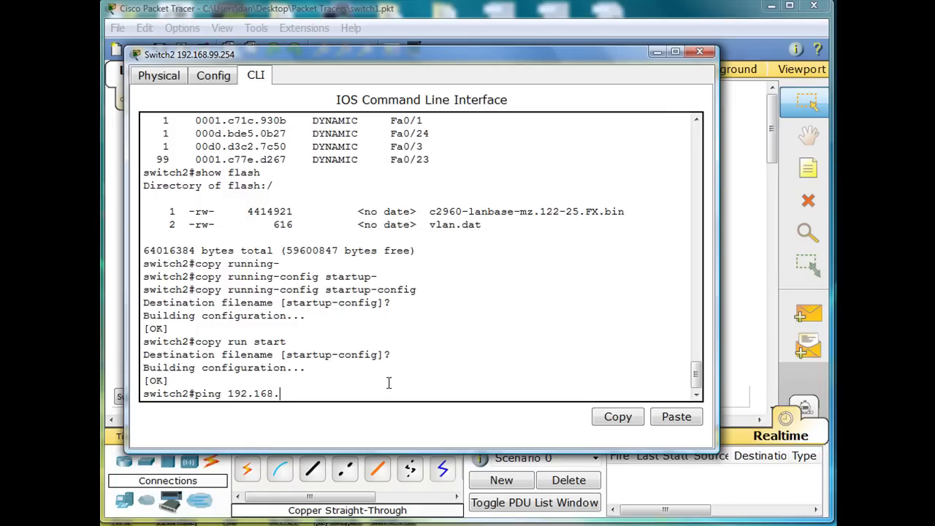
{"action": "type", "text": "99.25"}
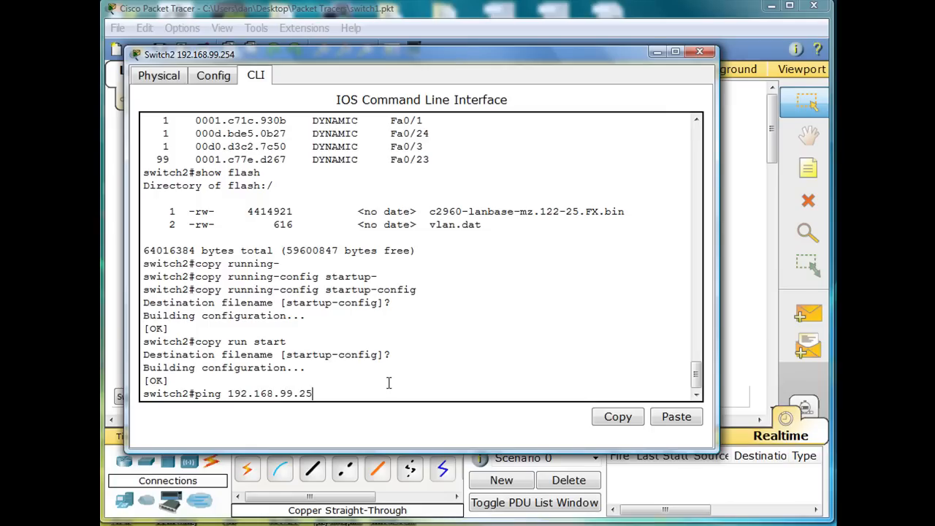
{"action": "key", "text": "Return"}
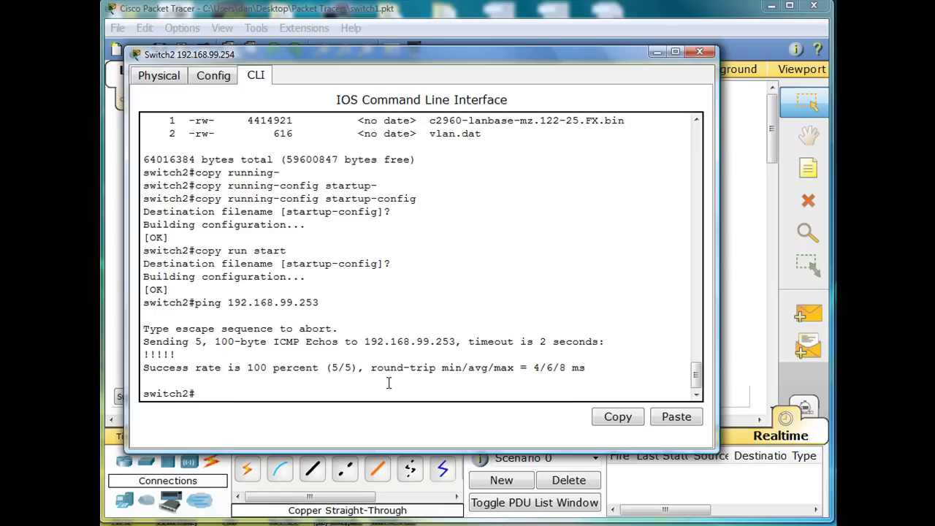
{"action": "type", "text": "copy startup-config"}
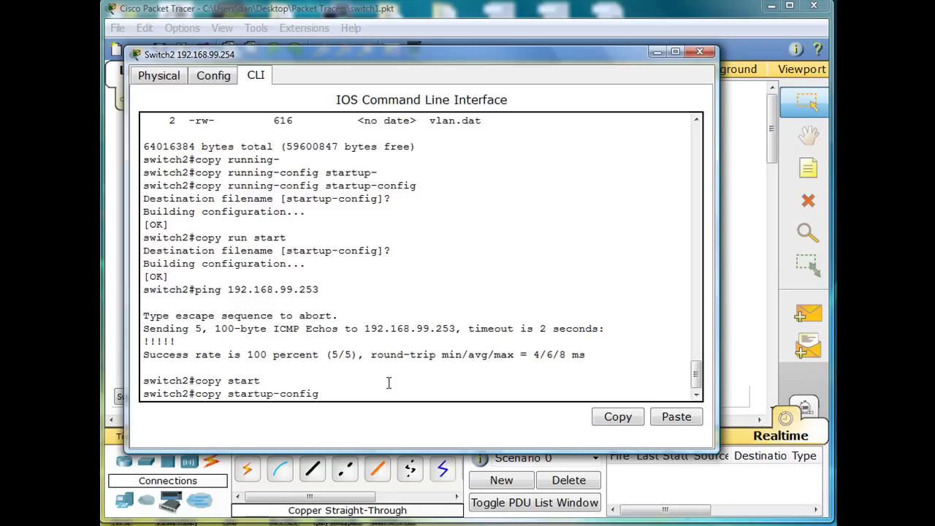
Step: Copy startup-config via TFTP to host 192.168.99.253 with destination filename DansConfig
{"action": "type", "text": "tf"}
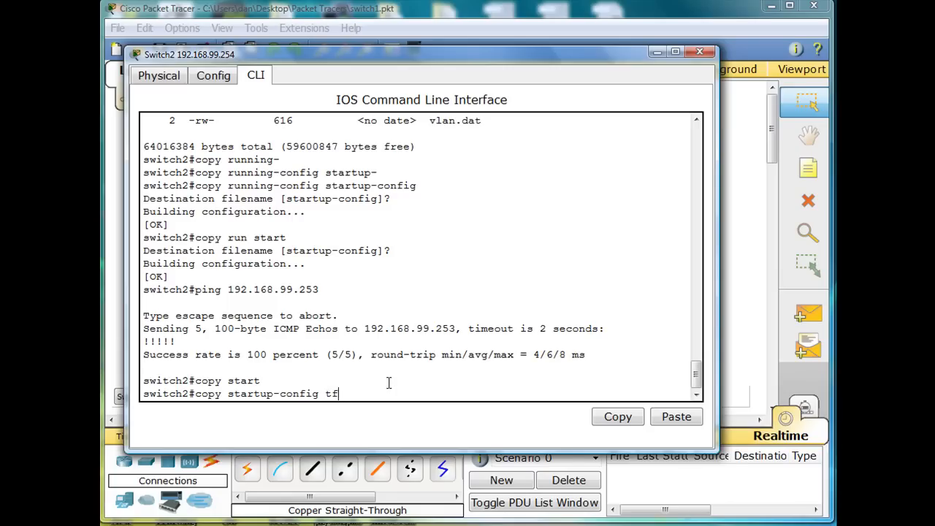
{"action": "type", "text": "tp"}
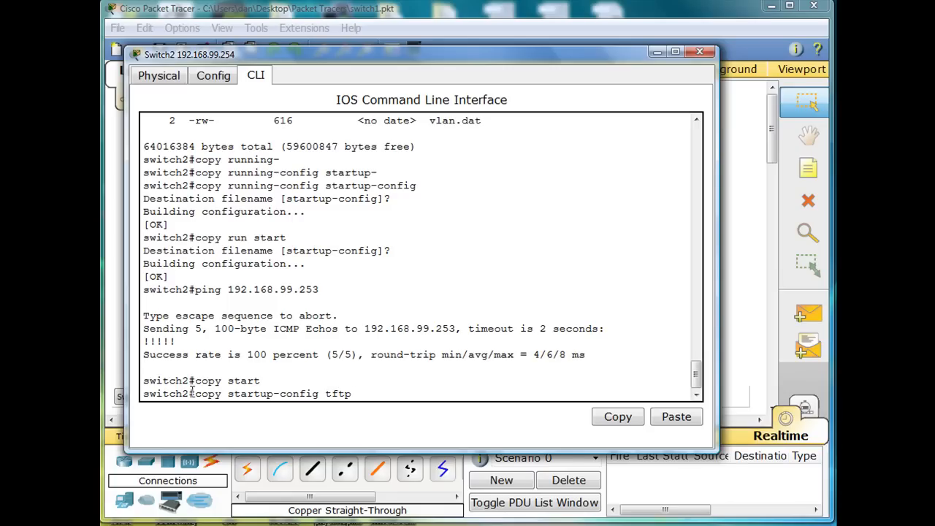
{"action": "mouse_move", "coordinate": [257, 398]}
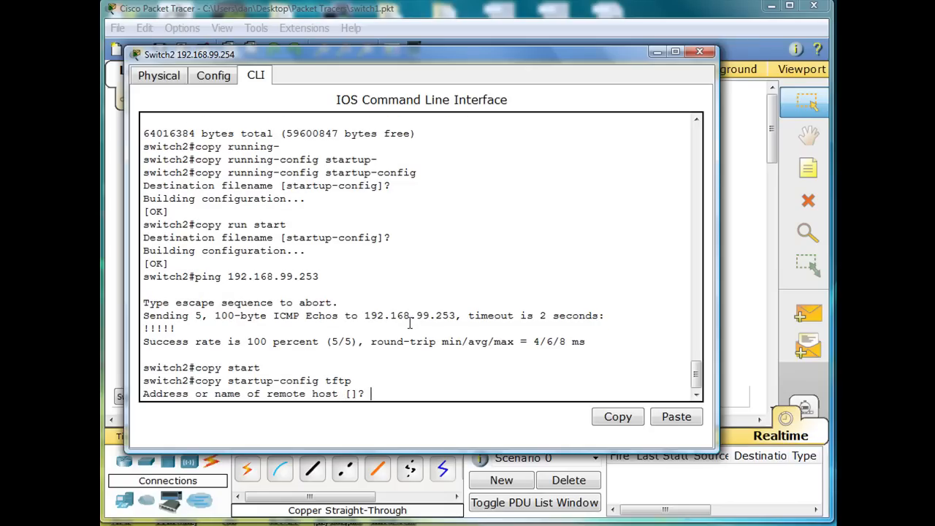
{"action": "type", "text": "192"}
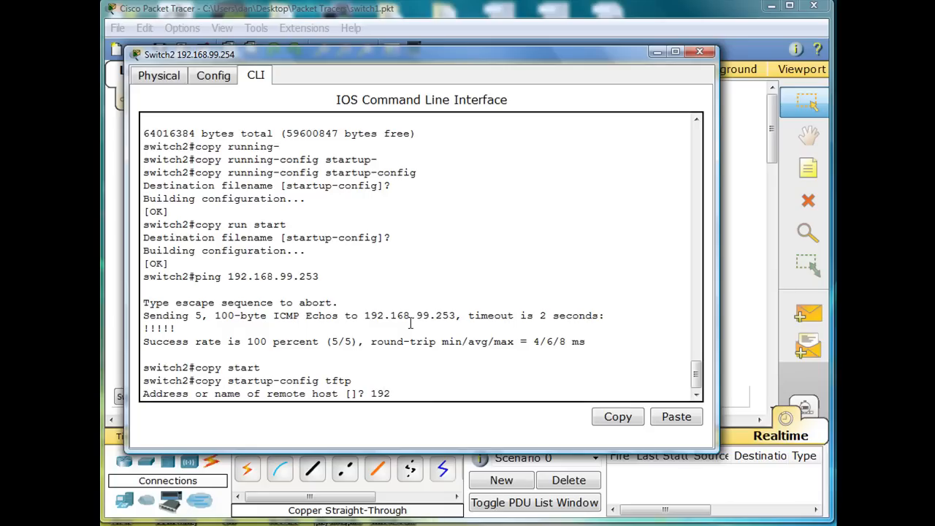
{"action": "type", "text": ".168.99."}
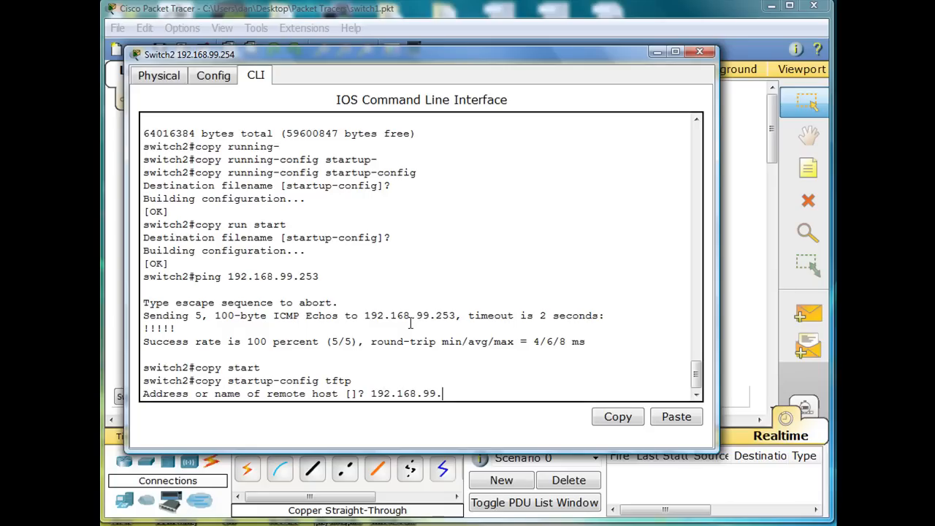
{"action": "type", "text": "253"}
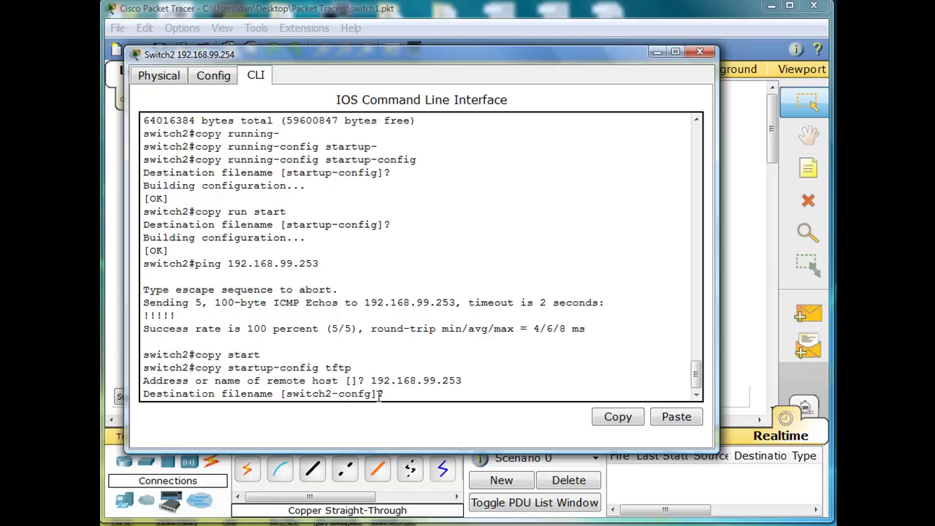
{"action": "type", "text": "Da"}
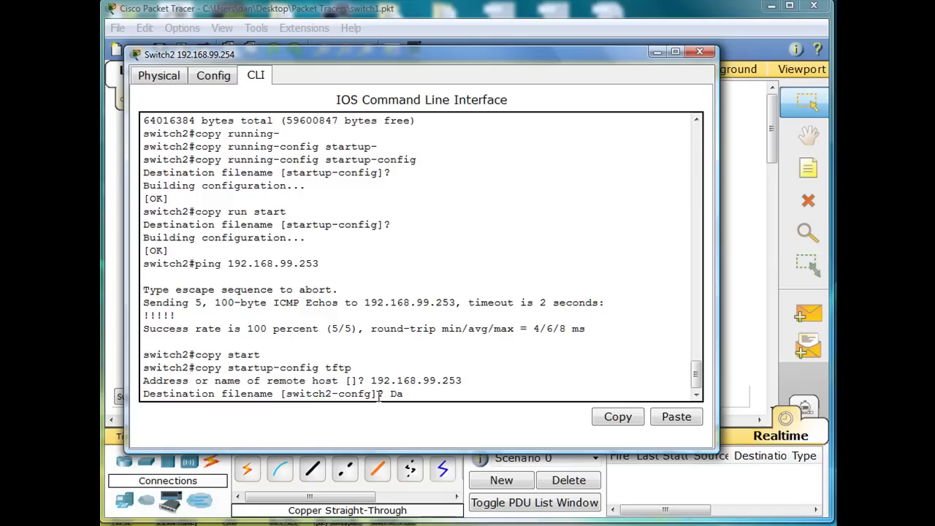
{"action": "type", "text": "nsConfig"}
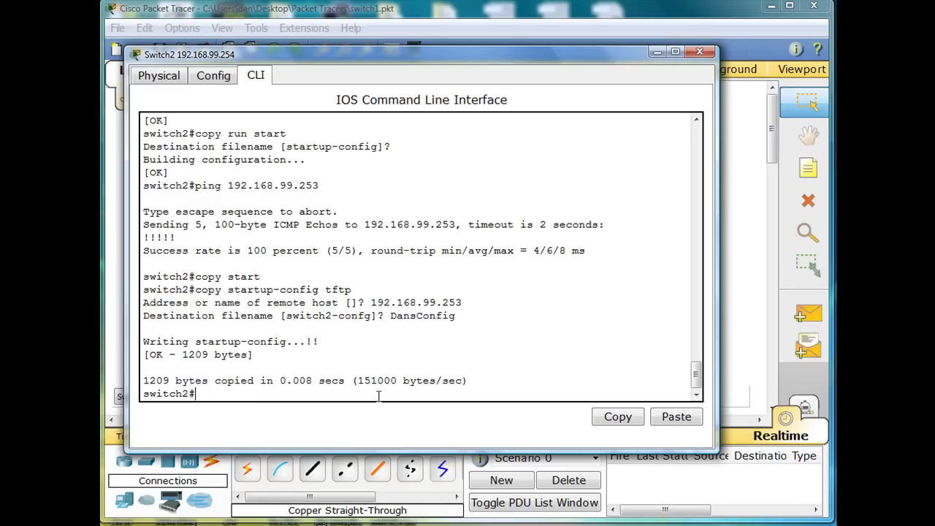
{"action": "mouse_move", "coordinate": [375, 343]}
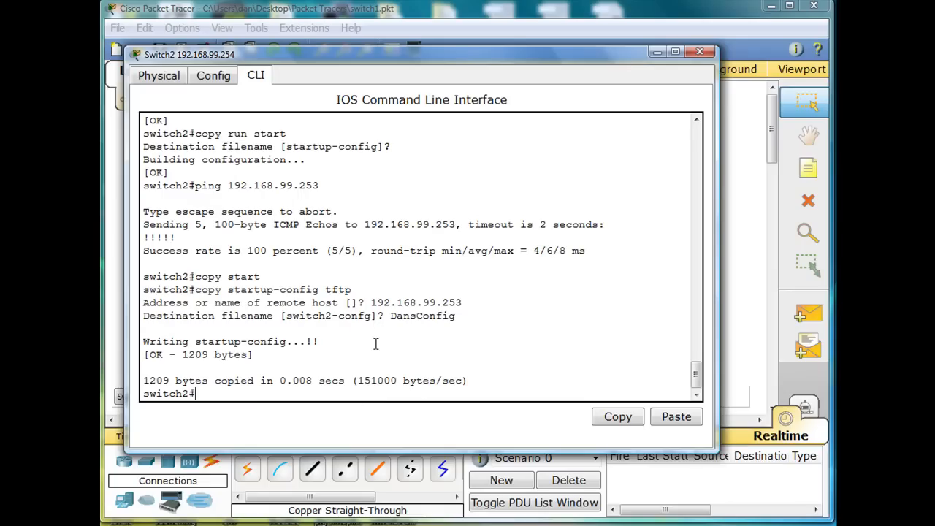
{"action": "mouse_move", "coordinate": [415, 168]}
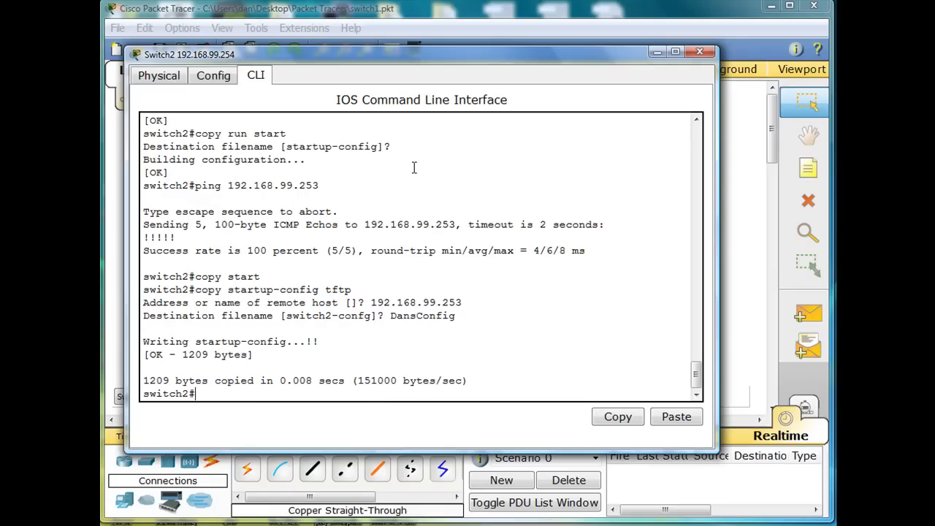
Step: View server 192.168.99.253's TFTP service file list and locate the DansConfig backup
{"action": "left_click", "coordinate": [699, 51]}
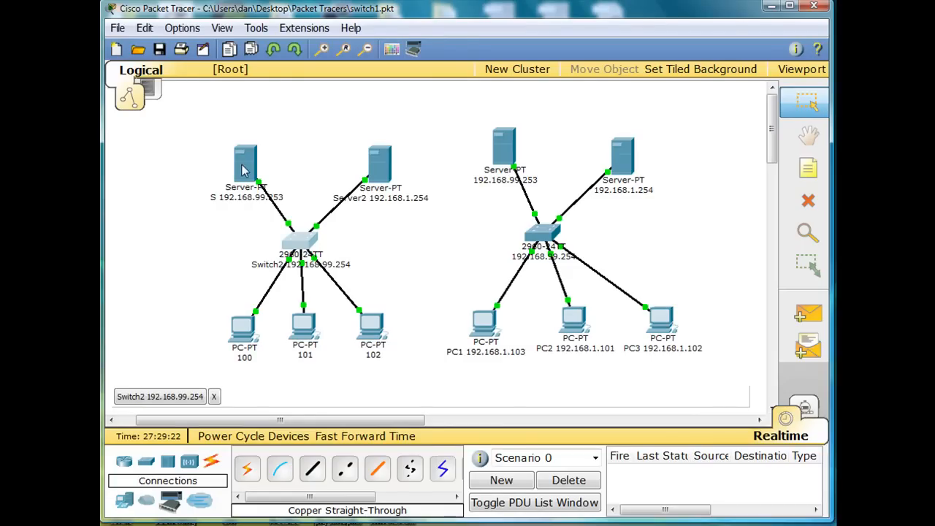
{"action": "double_click", "coordinate": [245, 160]}
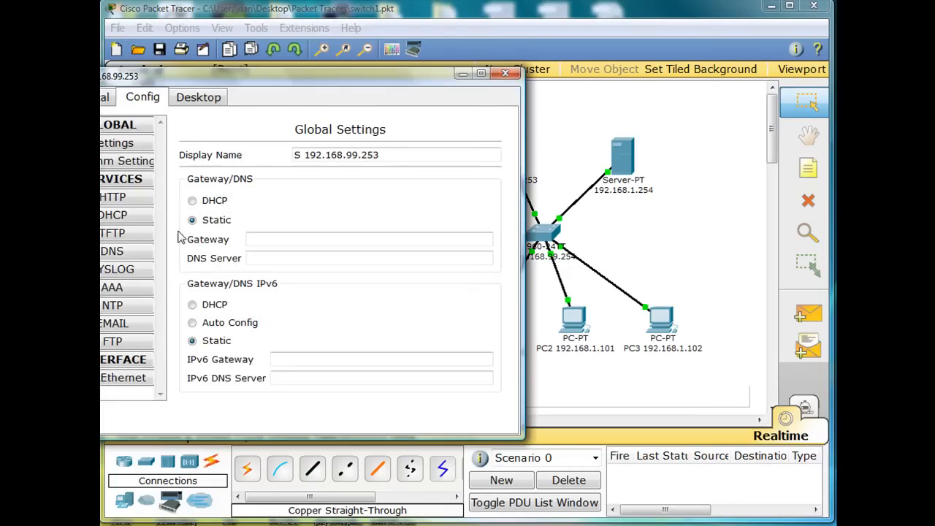
{"action": "left_click", "coordinate": [111, 233]}
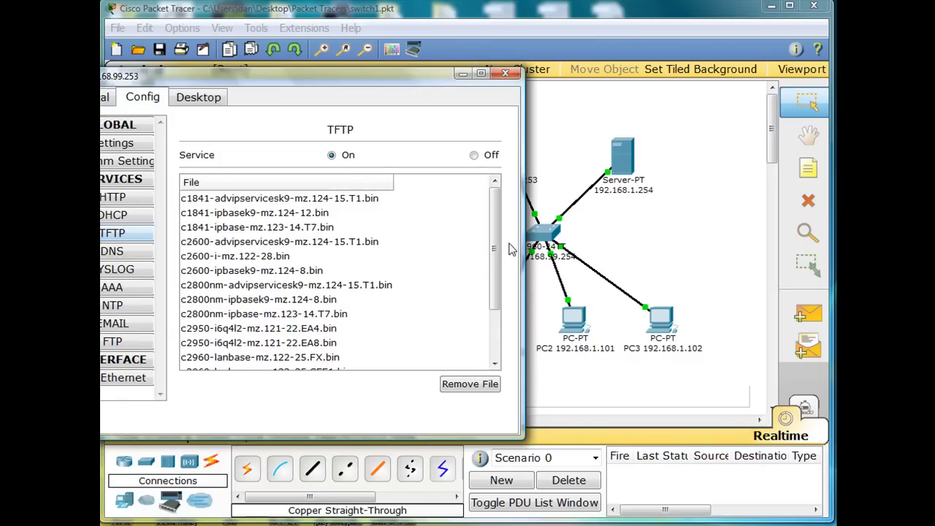
{"action": "scroll", "scroll_direction": "down", "scroll_amount": 3}
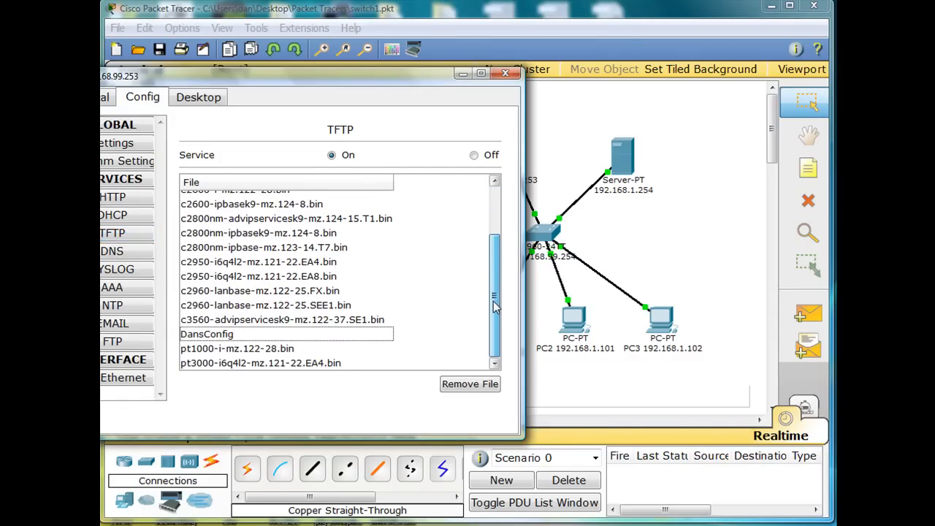